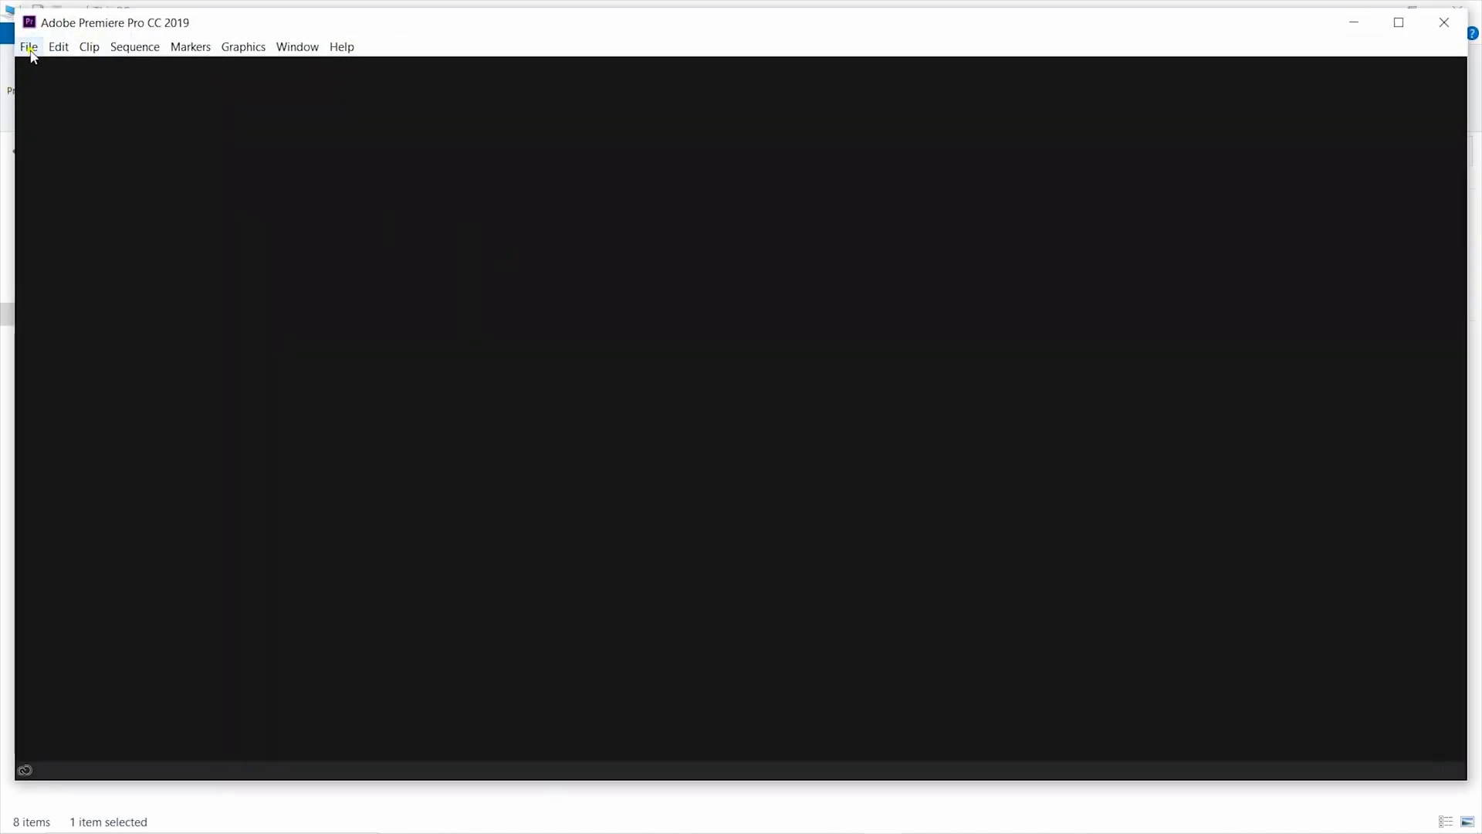
Create a new project named 'My hologram' from File > New > Project.
click(342, 47)
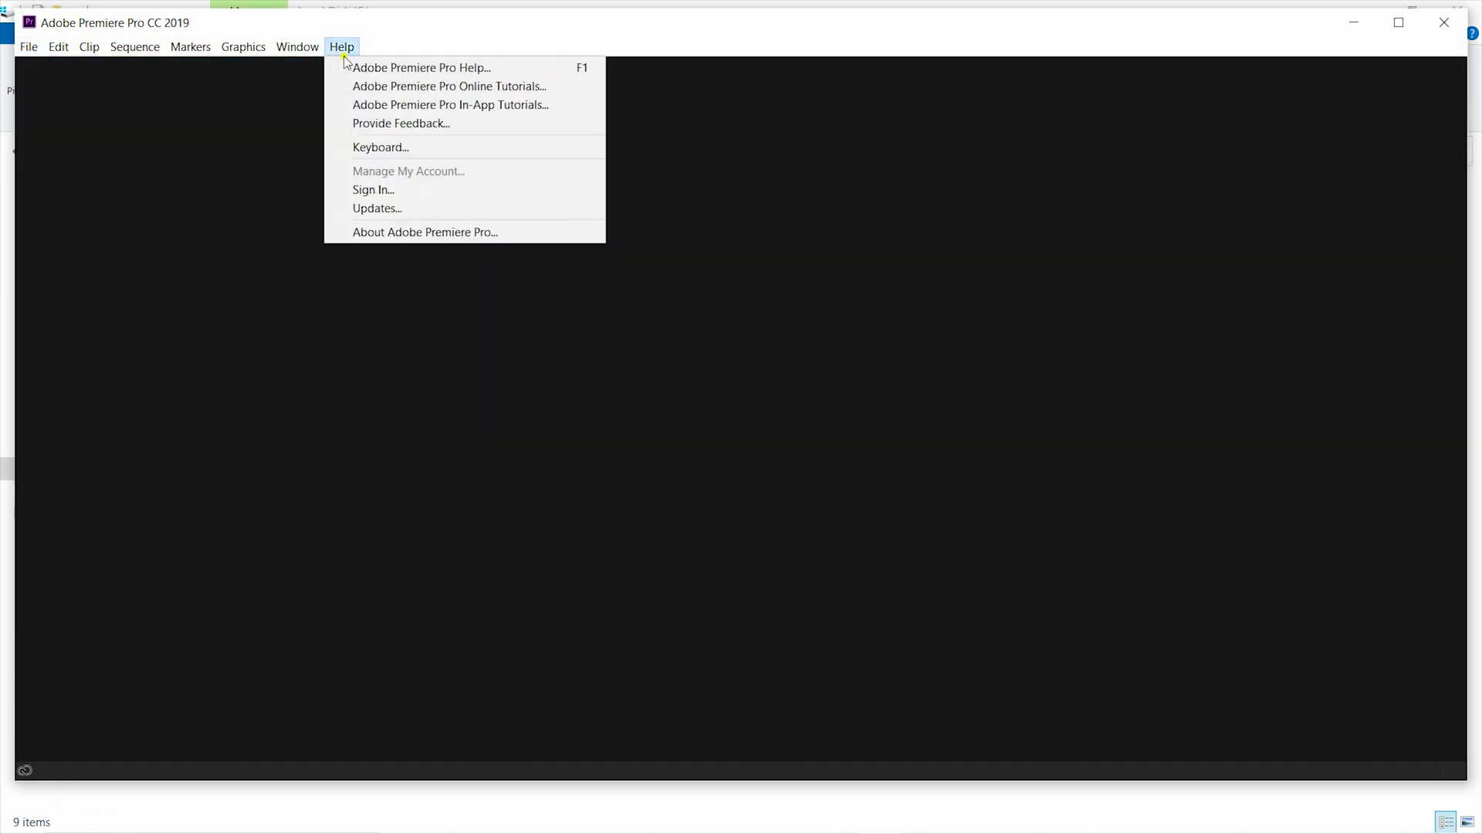
click(28, 46)
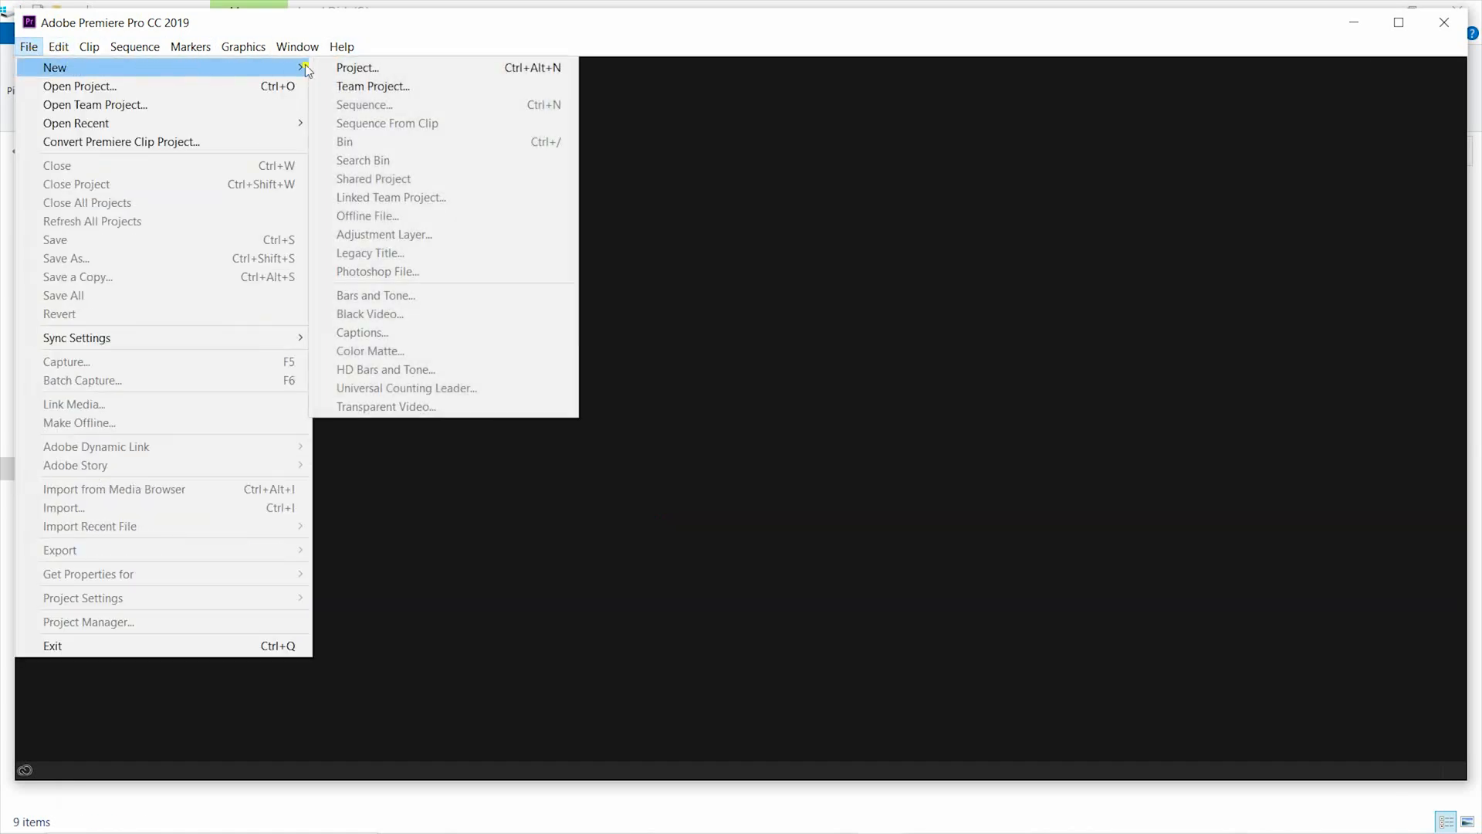
click(356, 66)
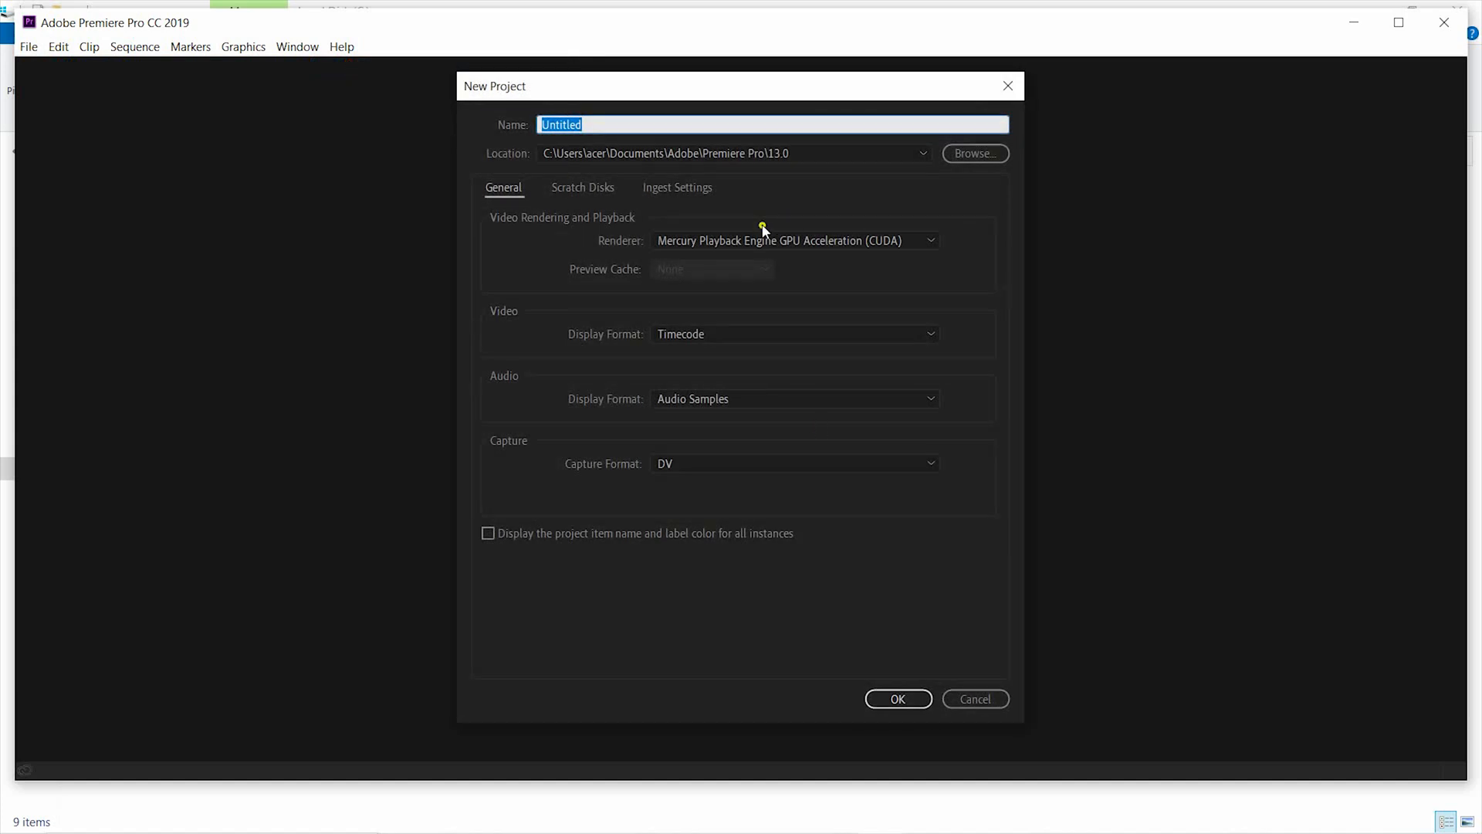
text(My)
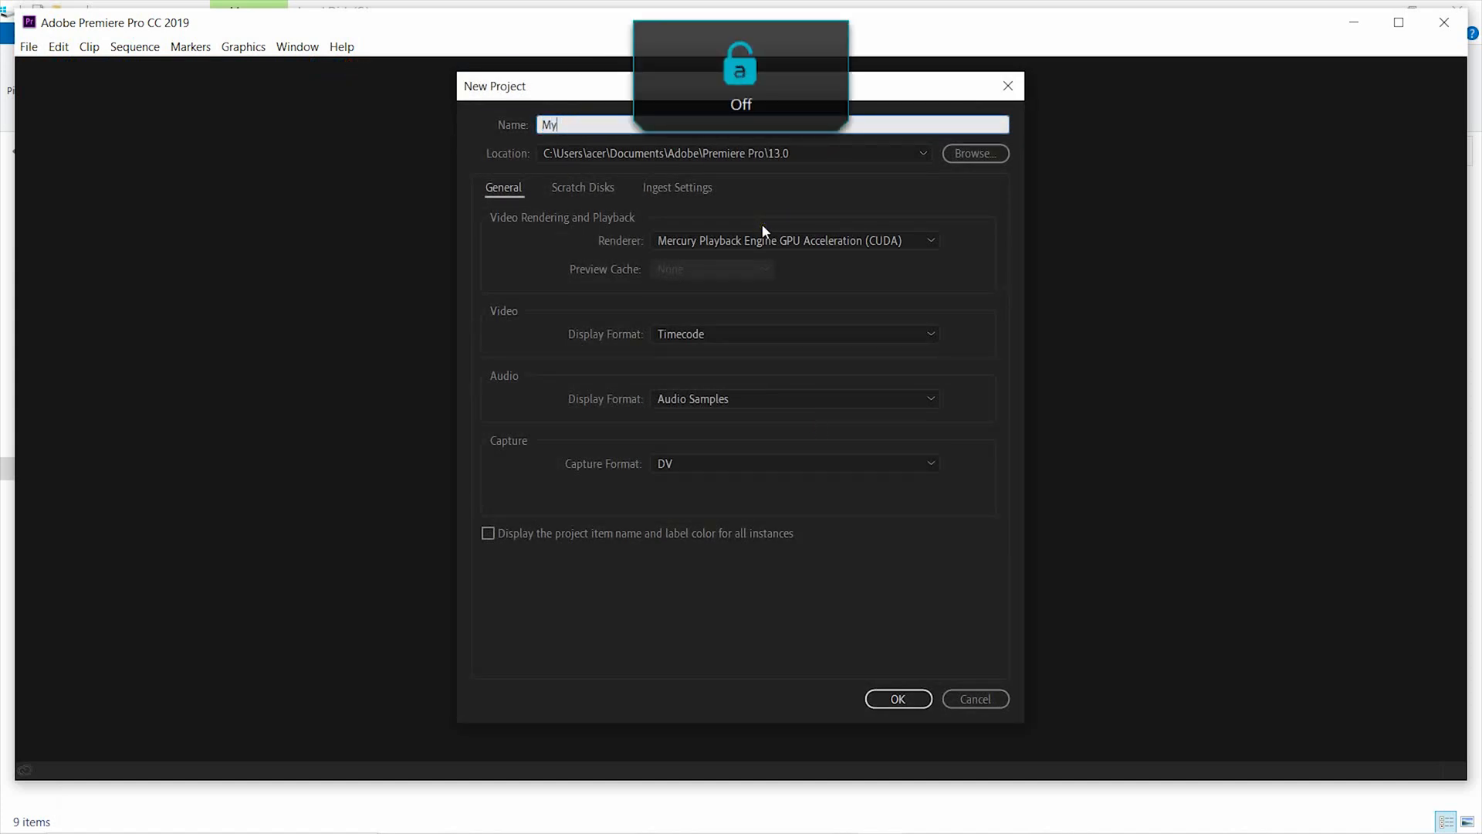
text(holo)
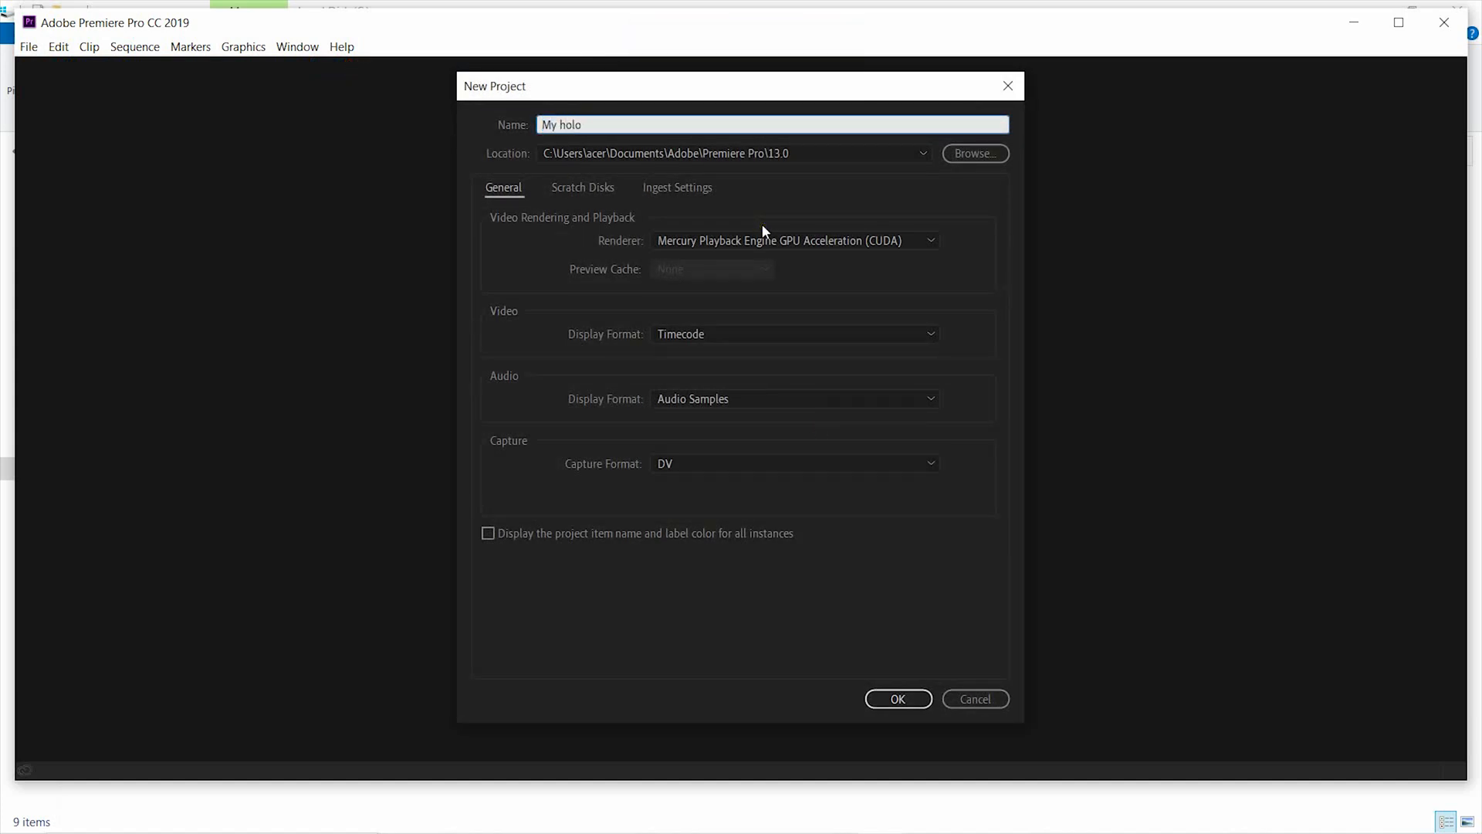
text(gram)
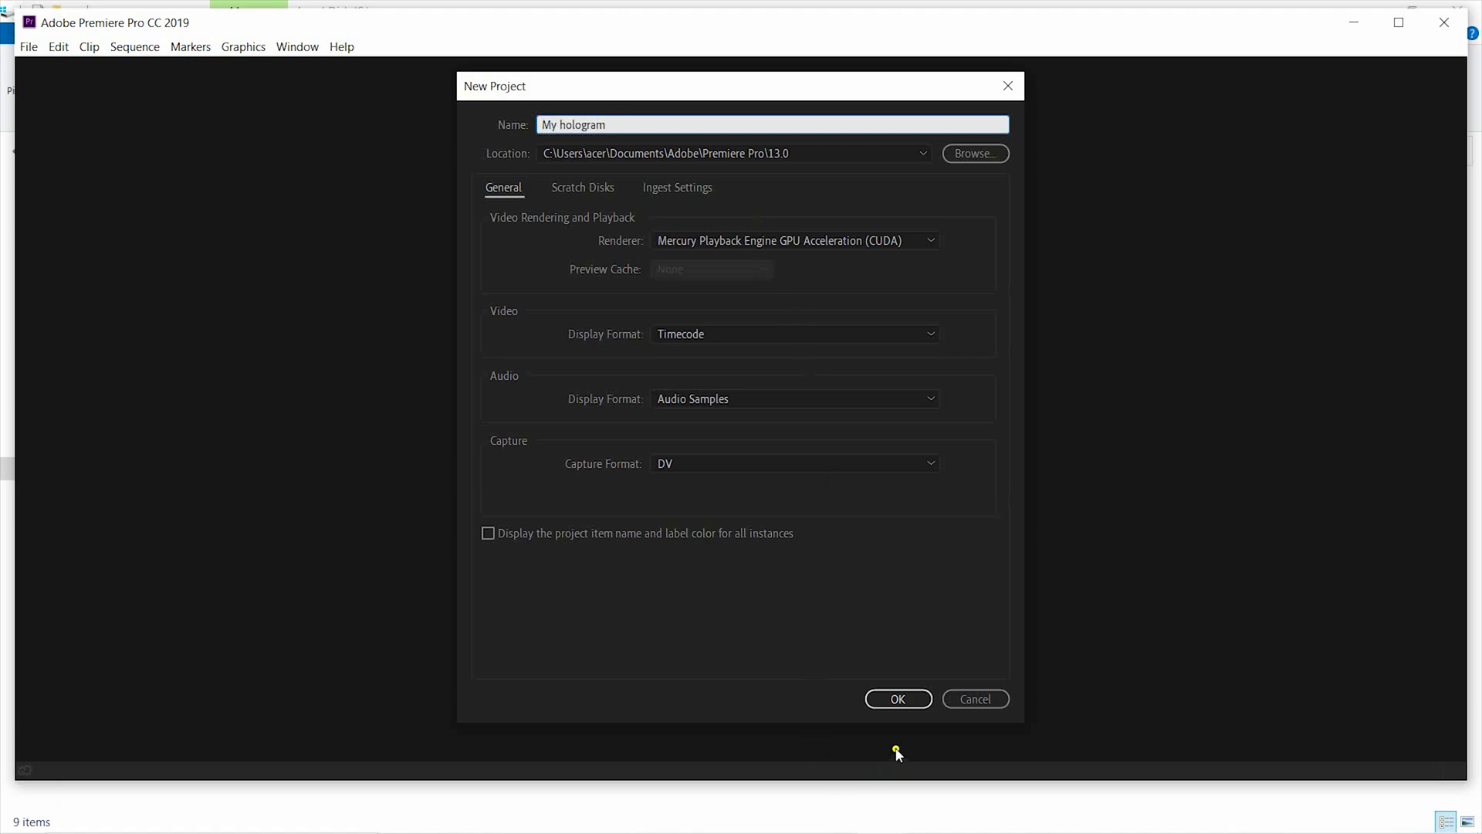
click(896, 698)
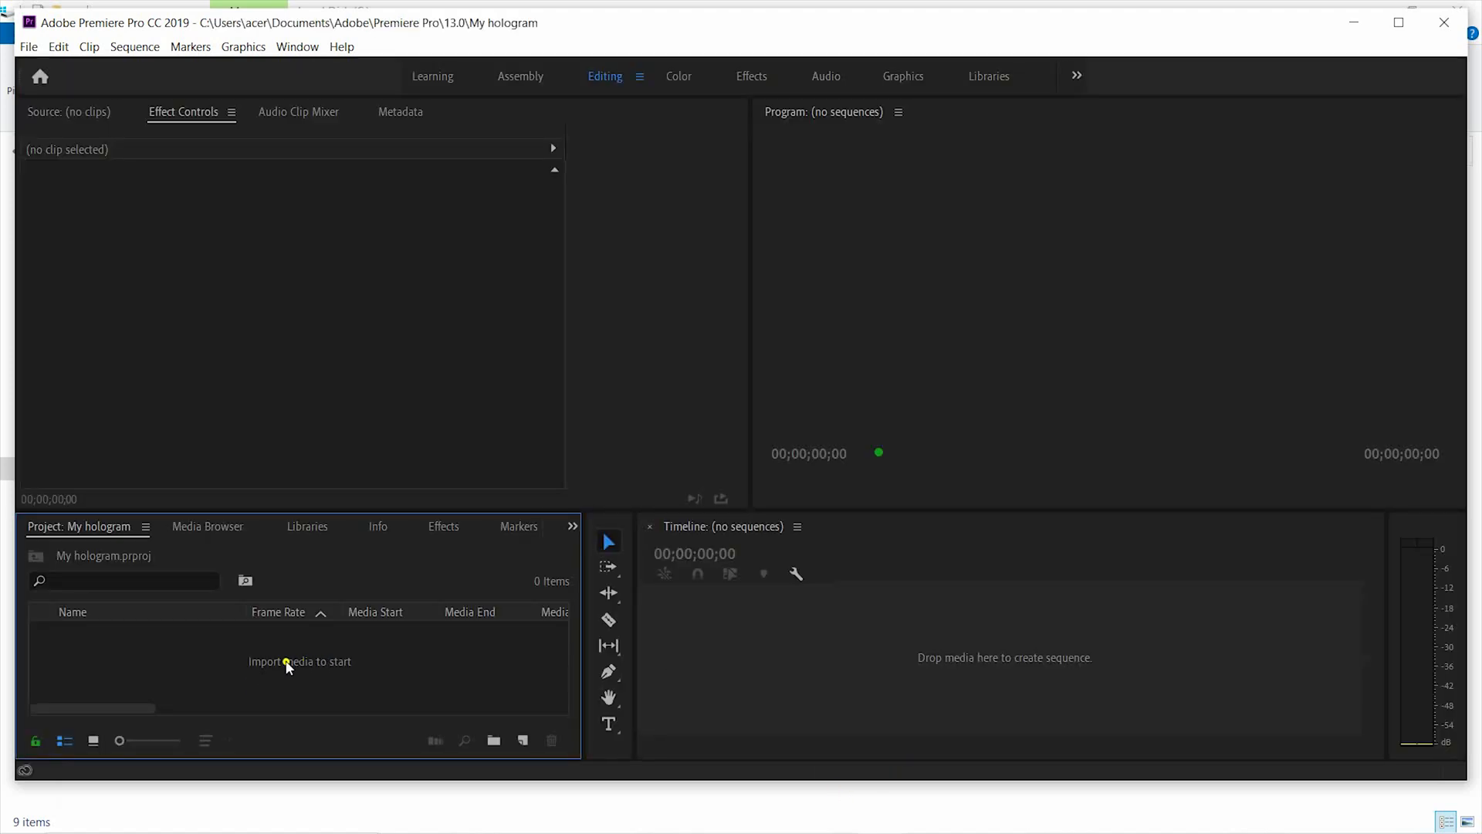
mouse_move(347, 671)
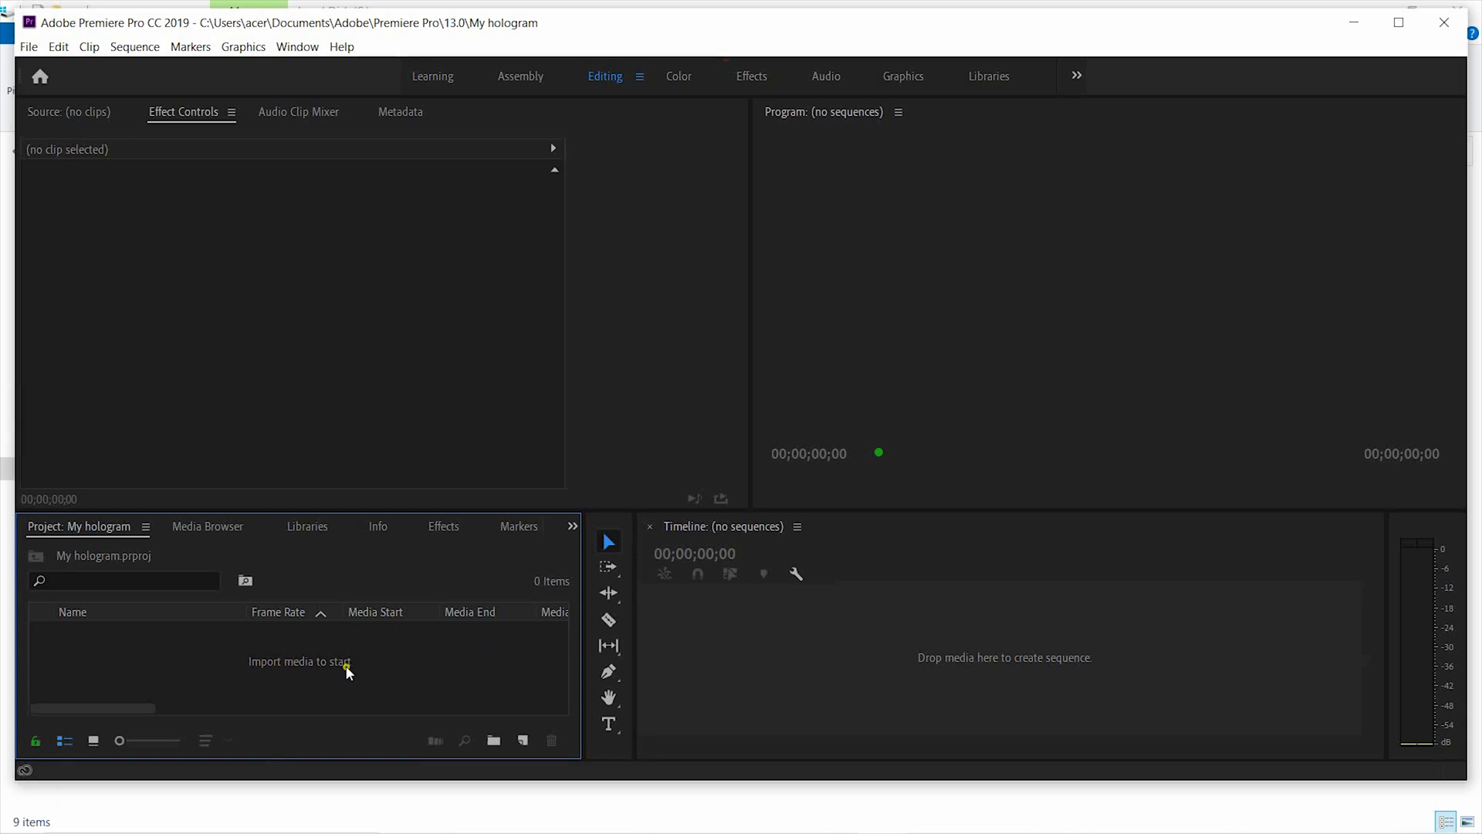
mouse_move(319, 674)
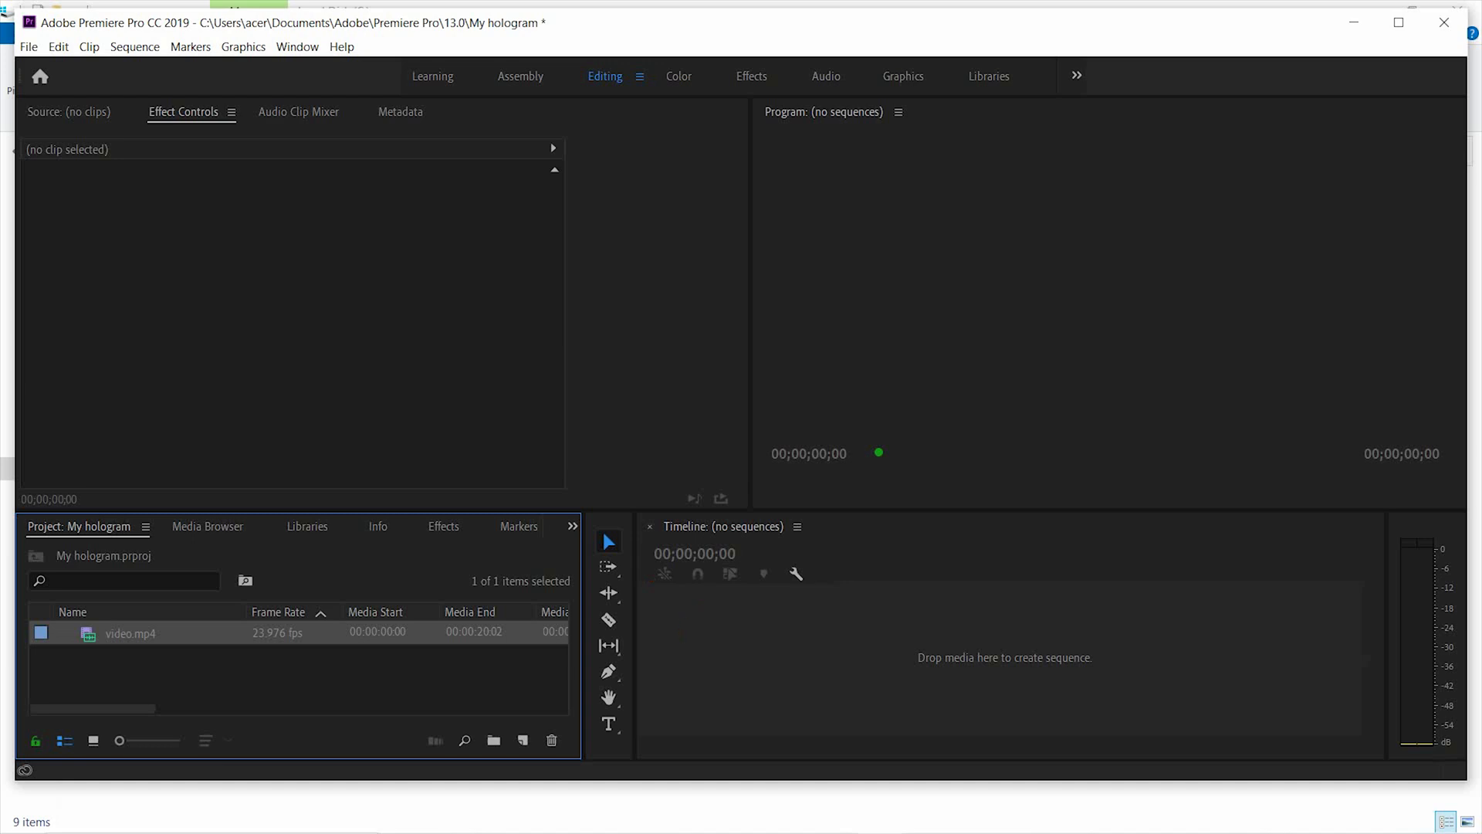
Unlink video.mp4's audio, clear the detached audio clip and reselect the video clip.
right_click(894, 645)
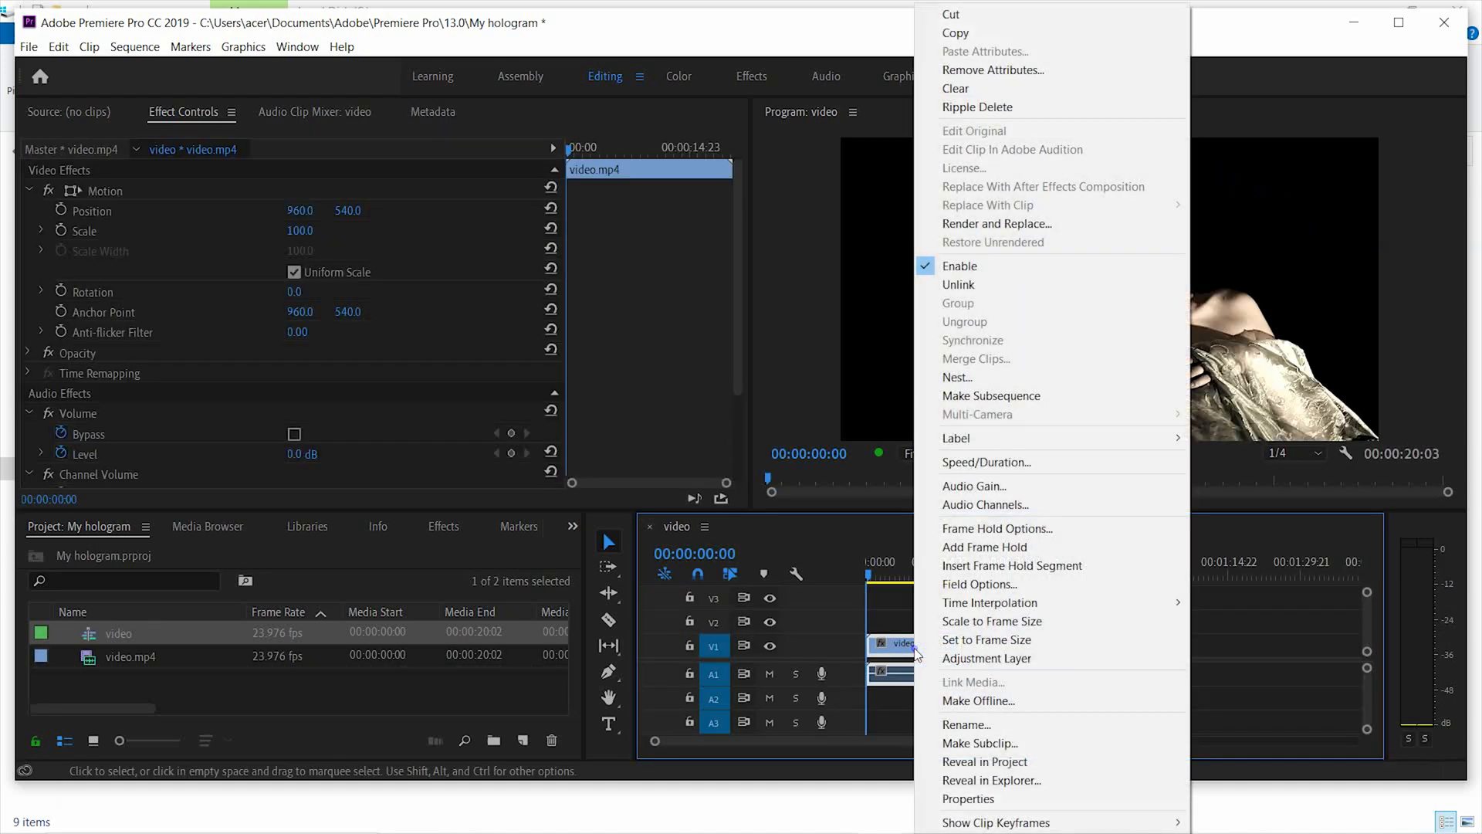
mouse_move(957, 284)
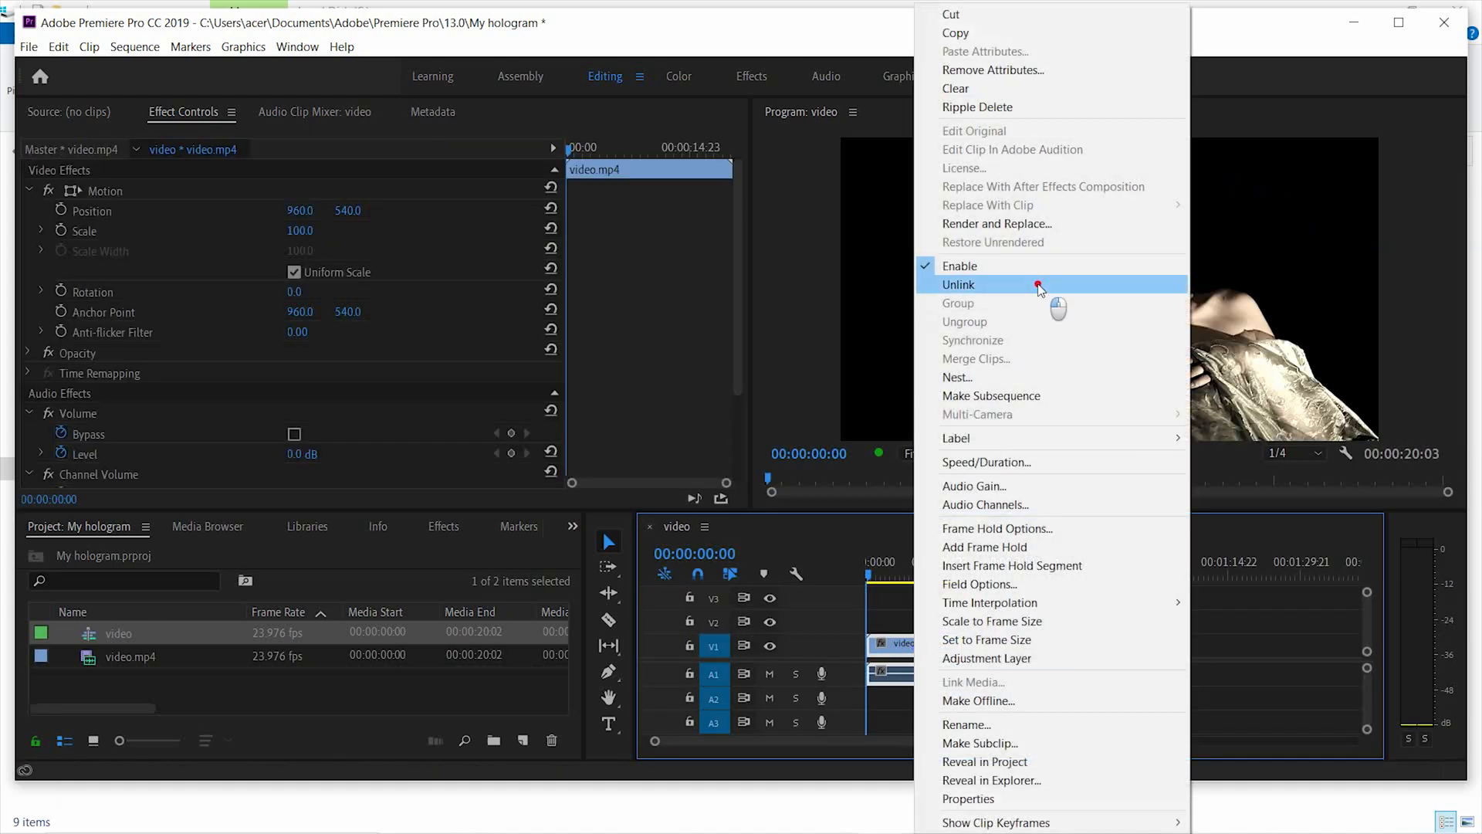
click(957, 285)
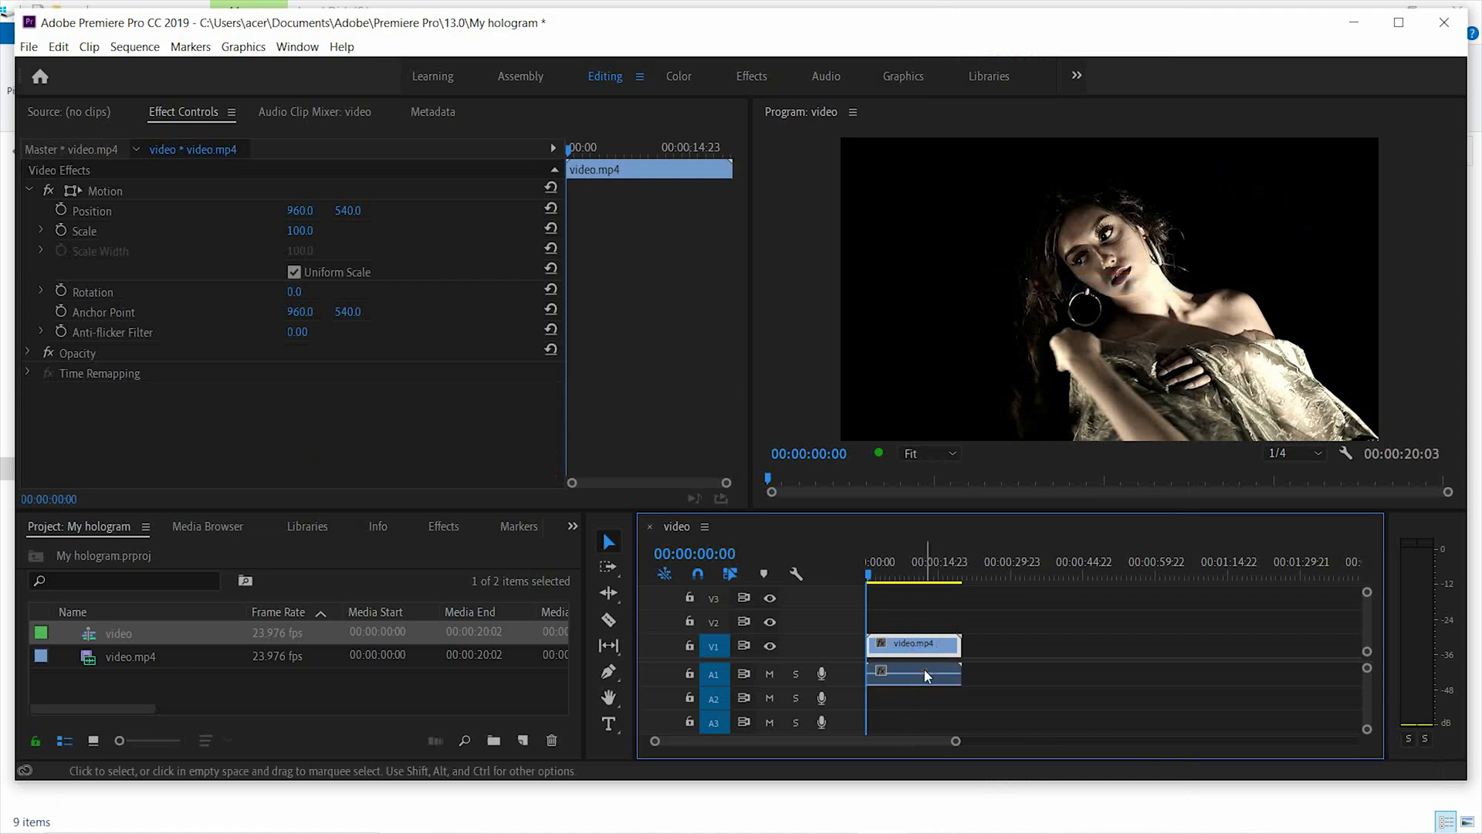
click(913, 673)
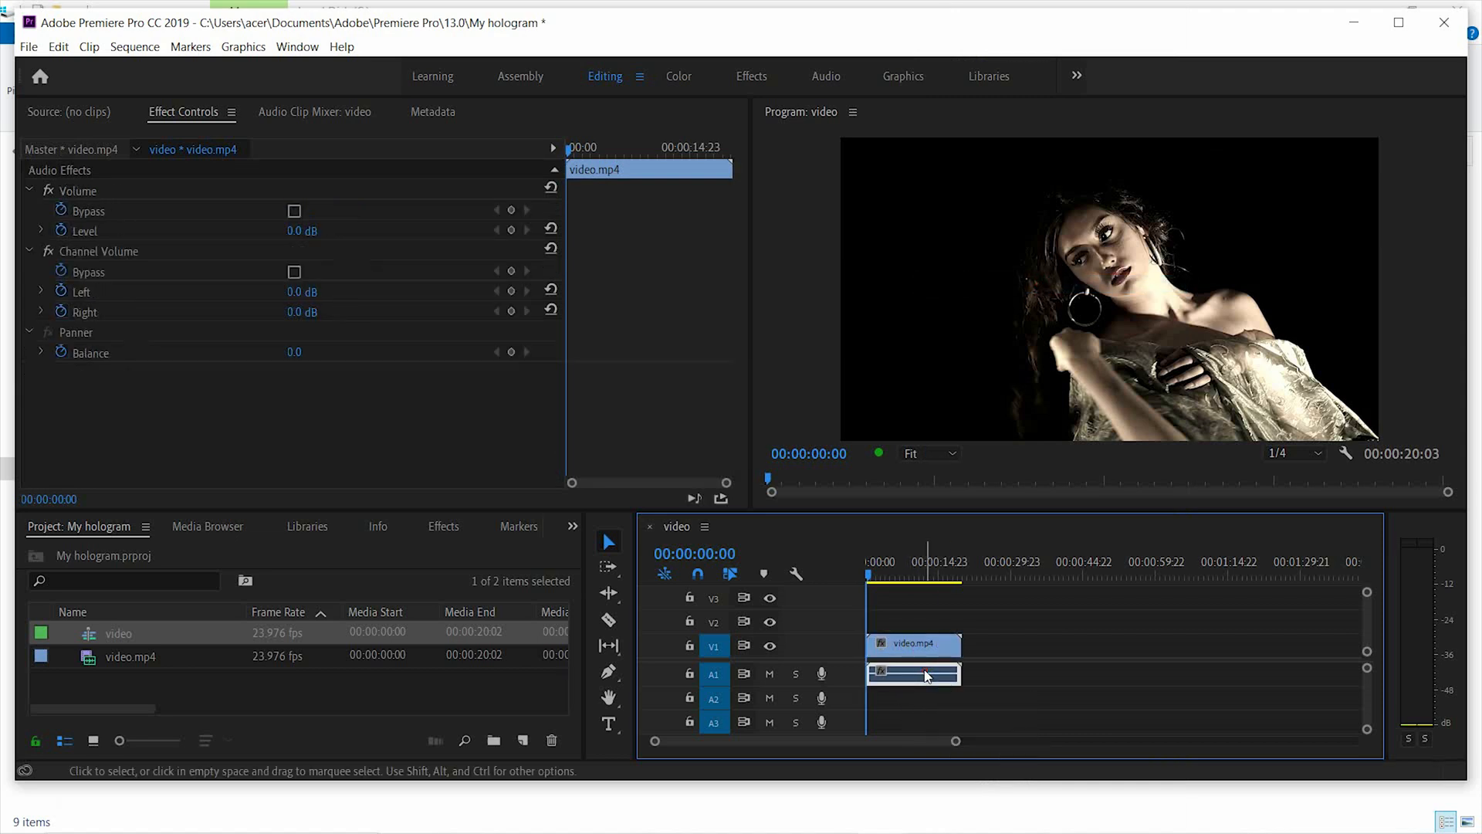
right_click(913, 673)
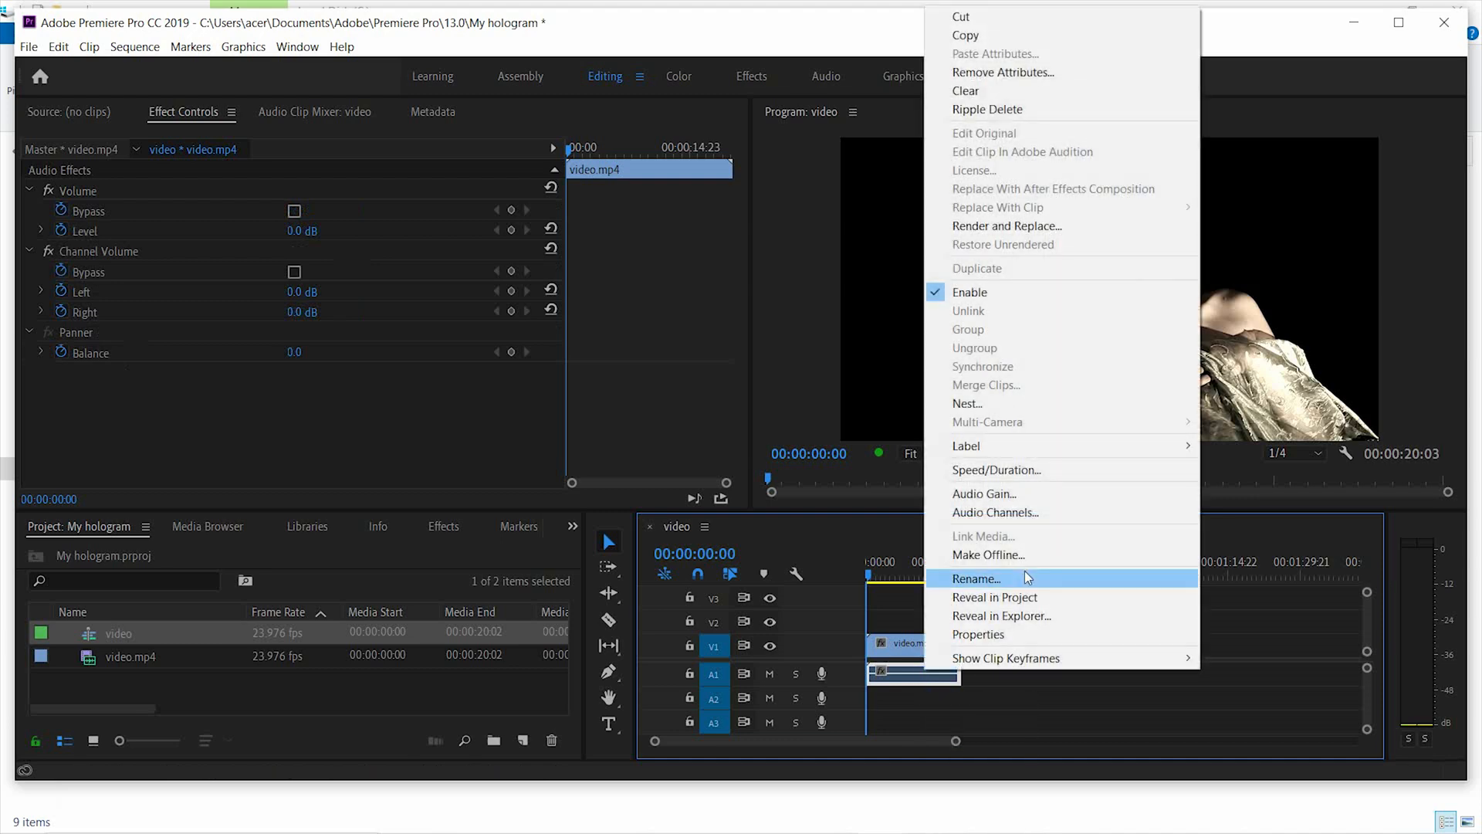
mouse_move(1047, 133)
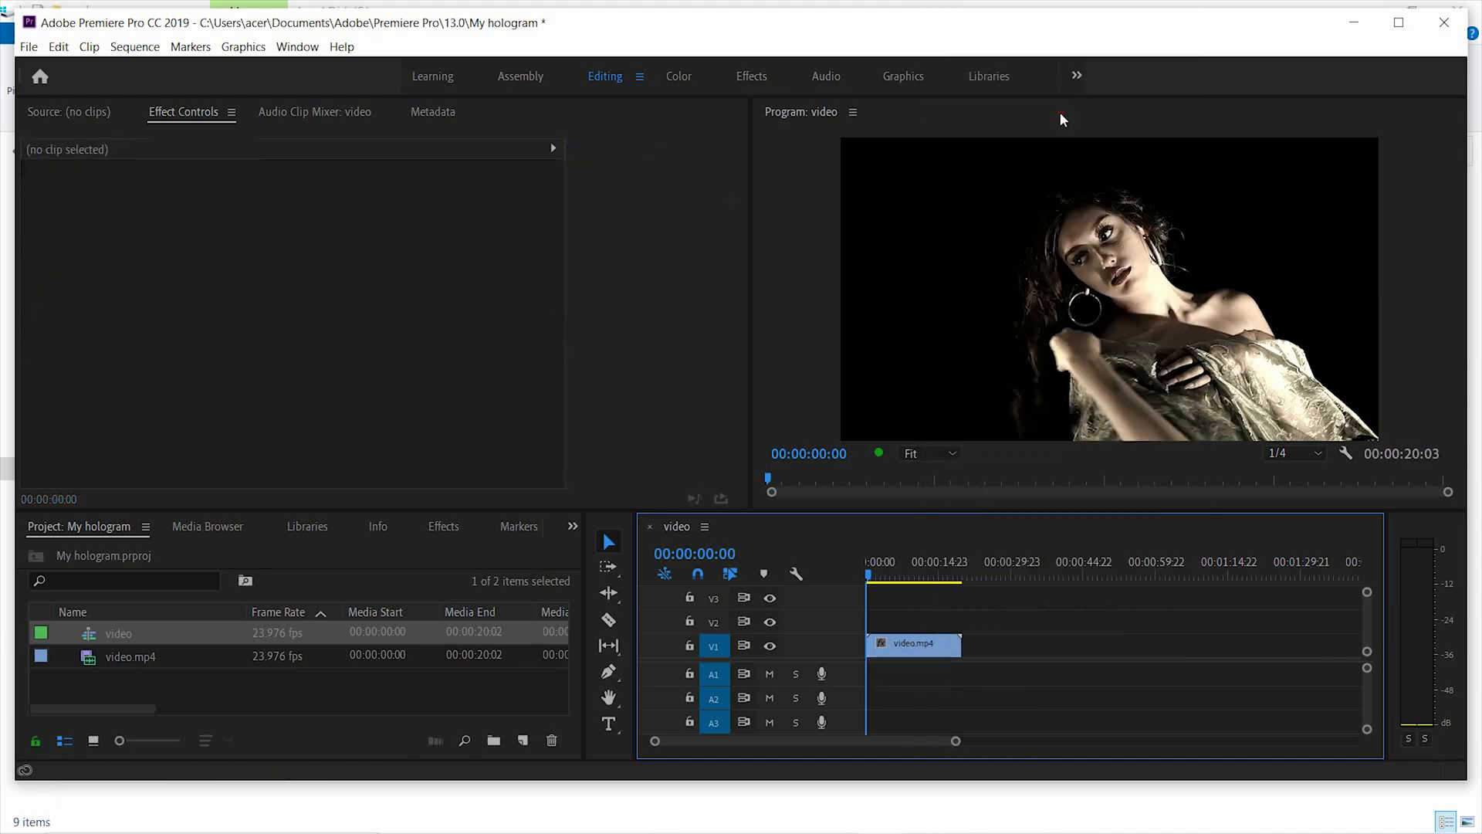
click(911, 644)
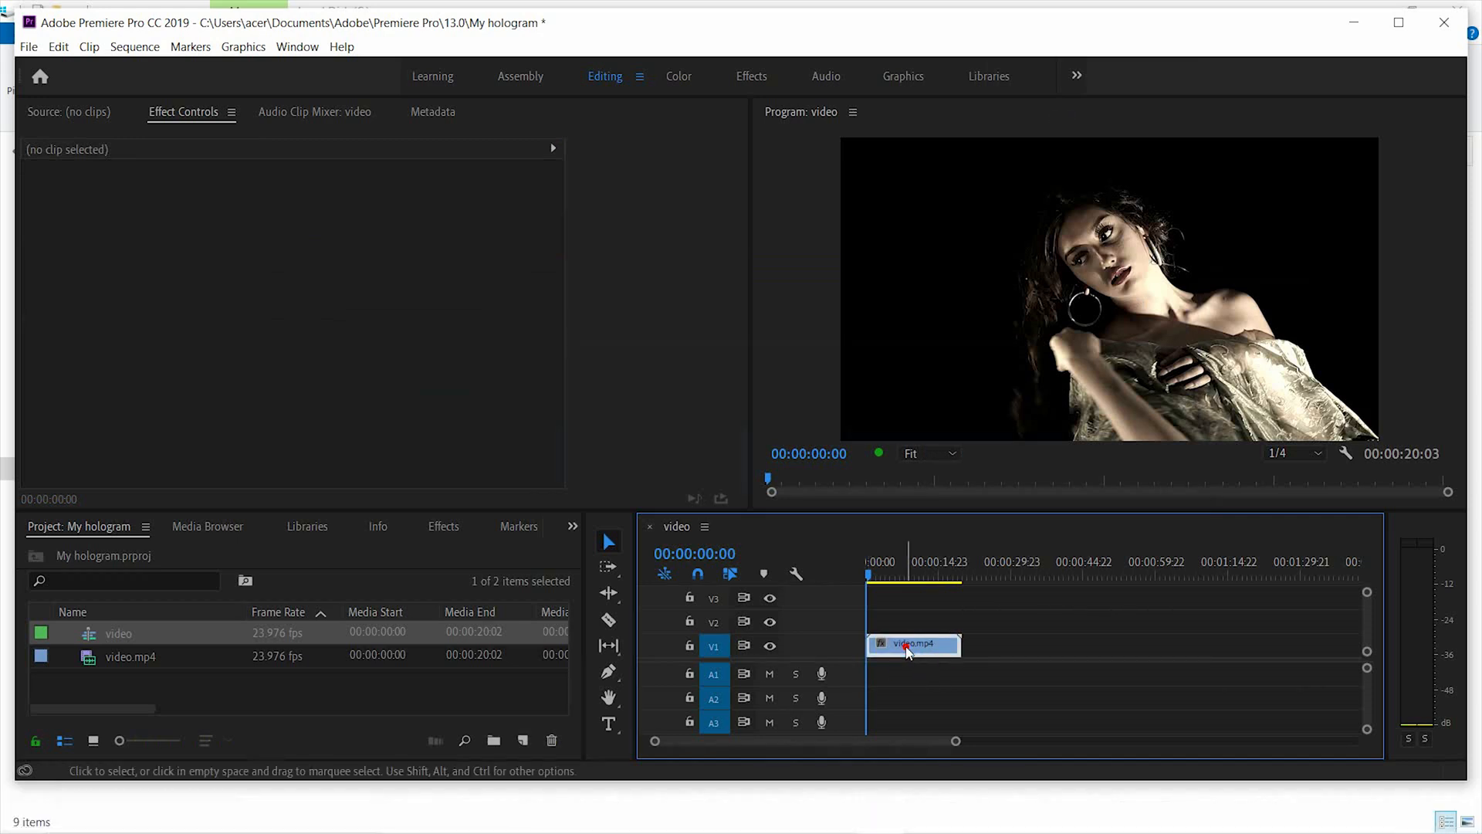
Duplicate video.mp4 onto V2–V4 and align the copies at the sequence start.
right_click(912, 644)
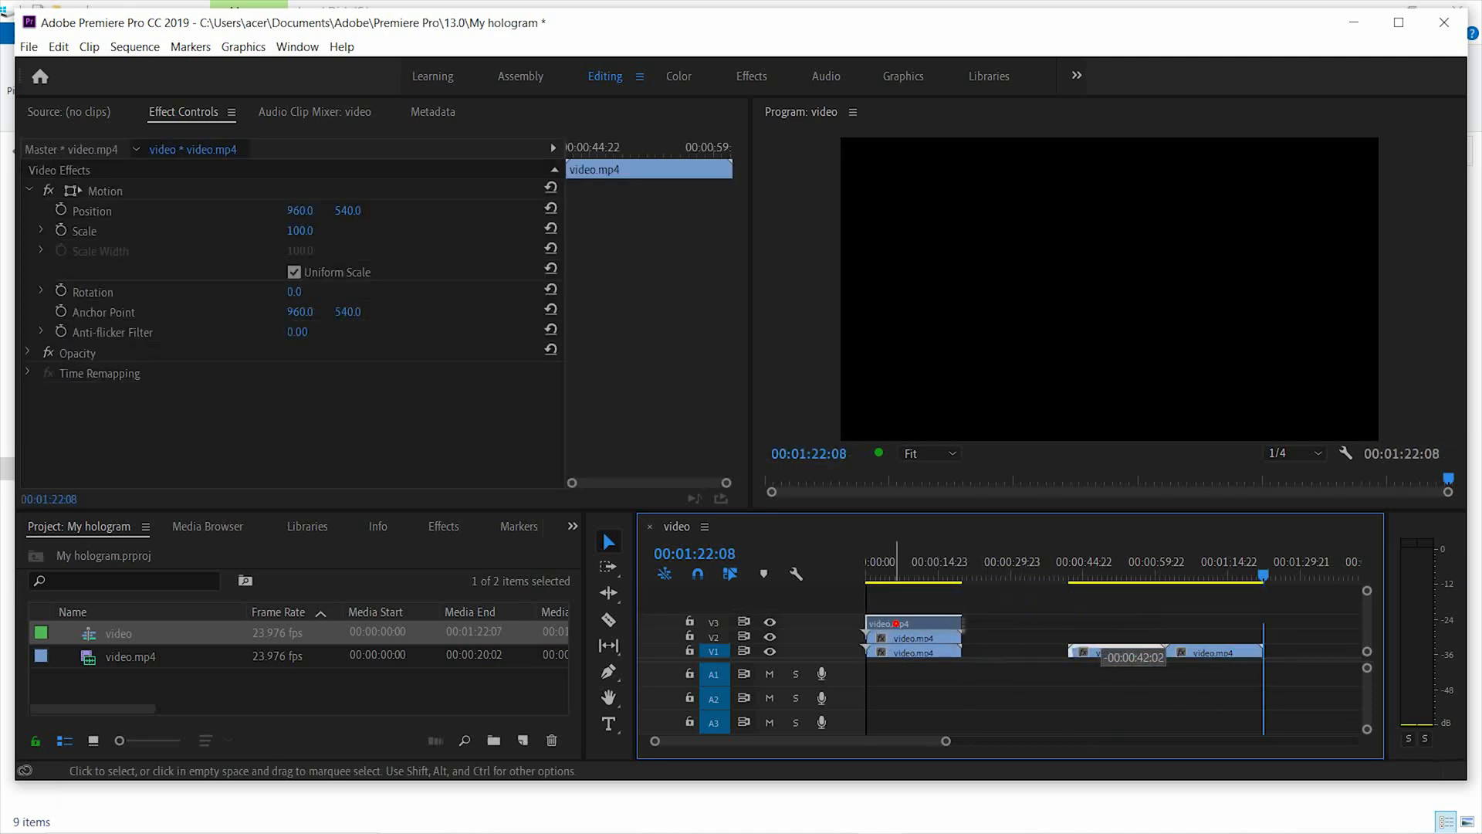
drag(1125, 652, 1215, 651)
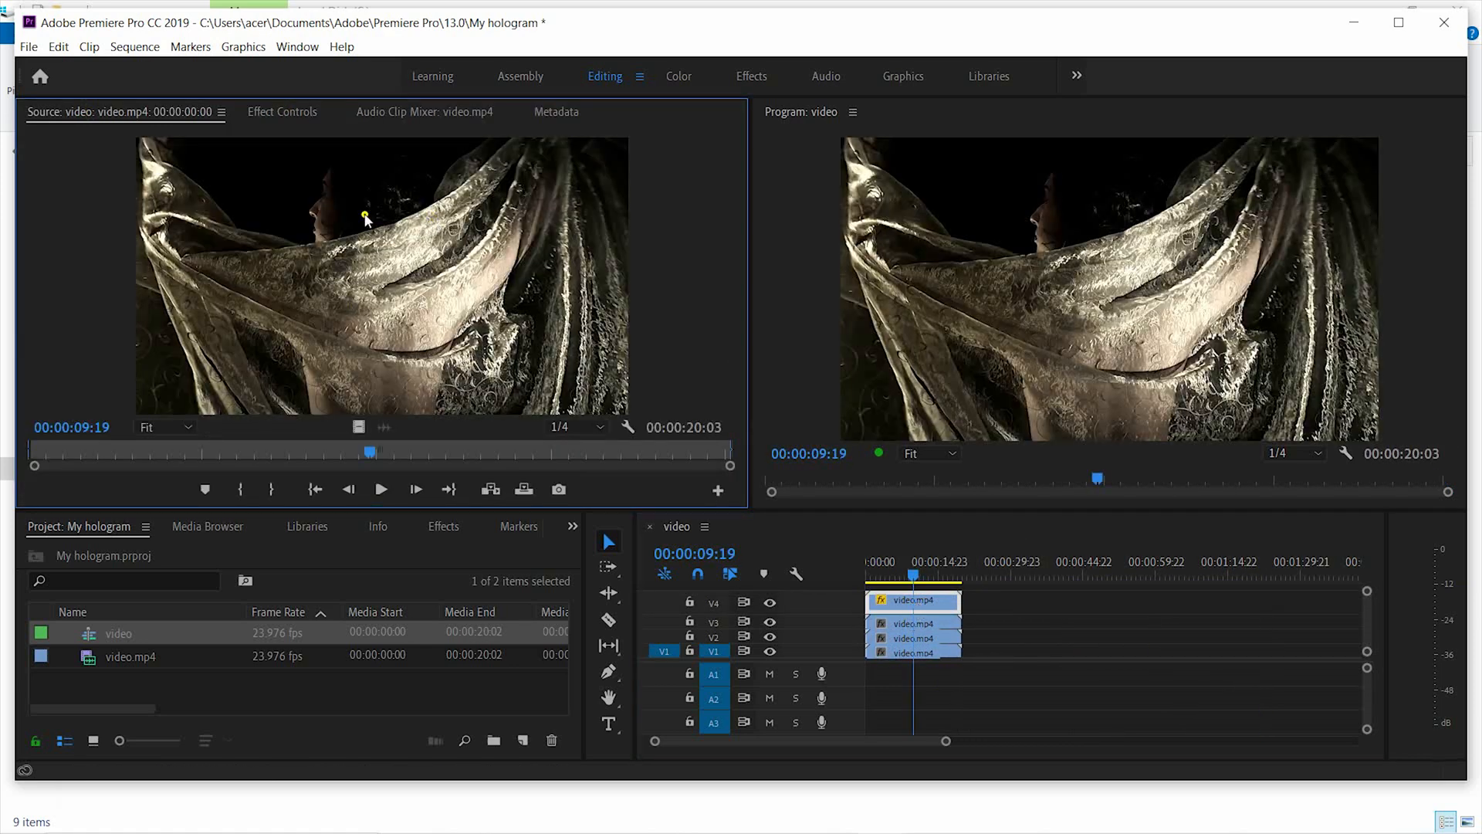
Set Motion > Scale to 35.0 on the stacked copies so the picture shrinks to the centre.
click(281, 111)
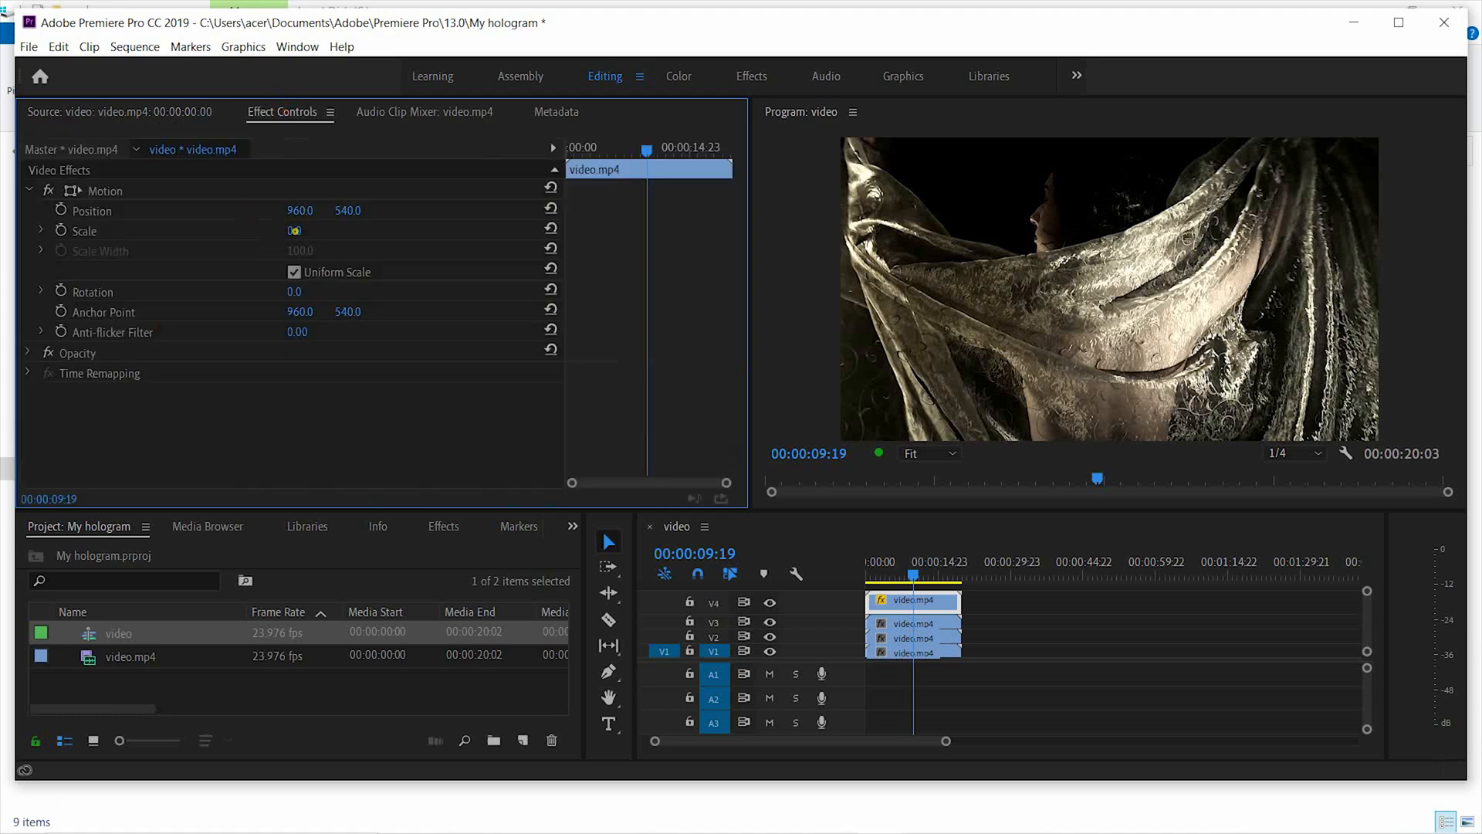
click(297, 231)
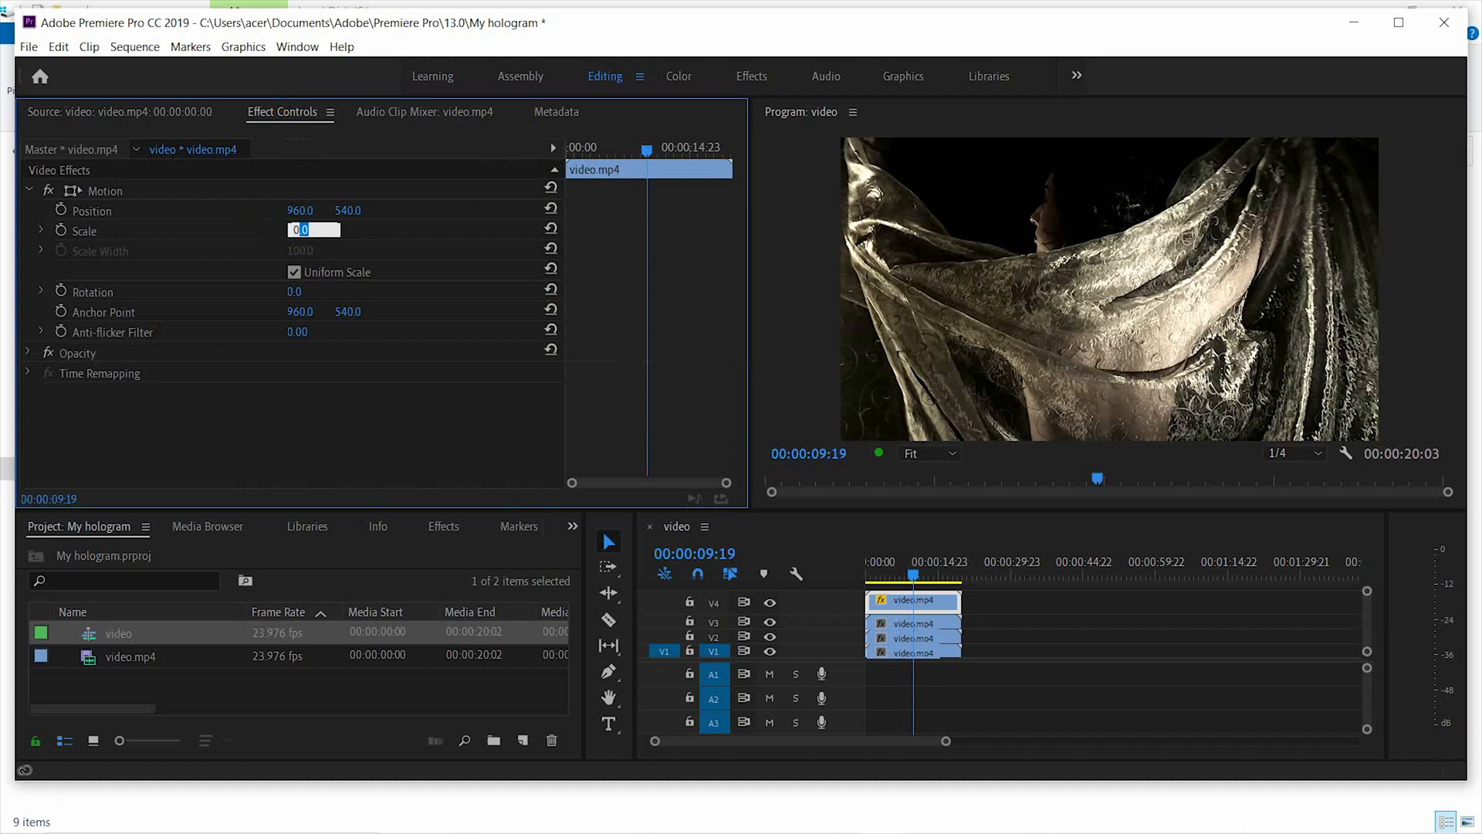
text(35.0)
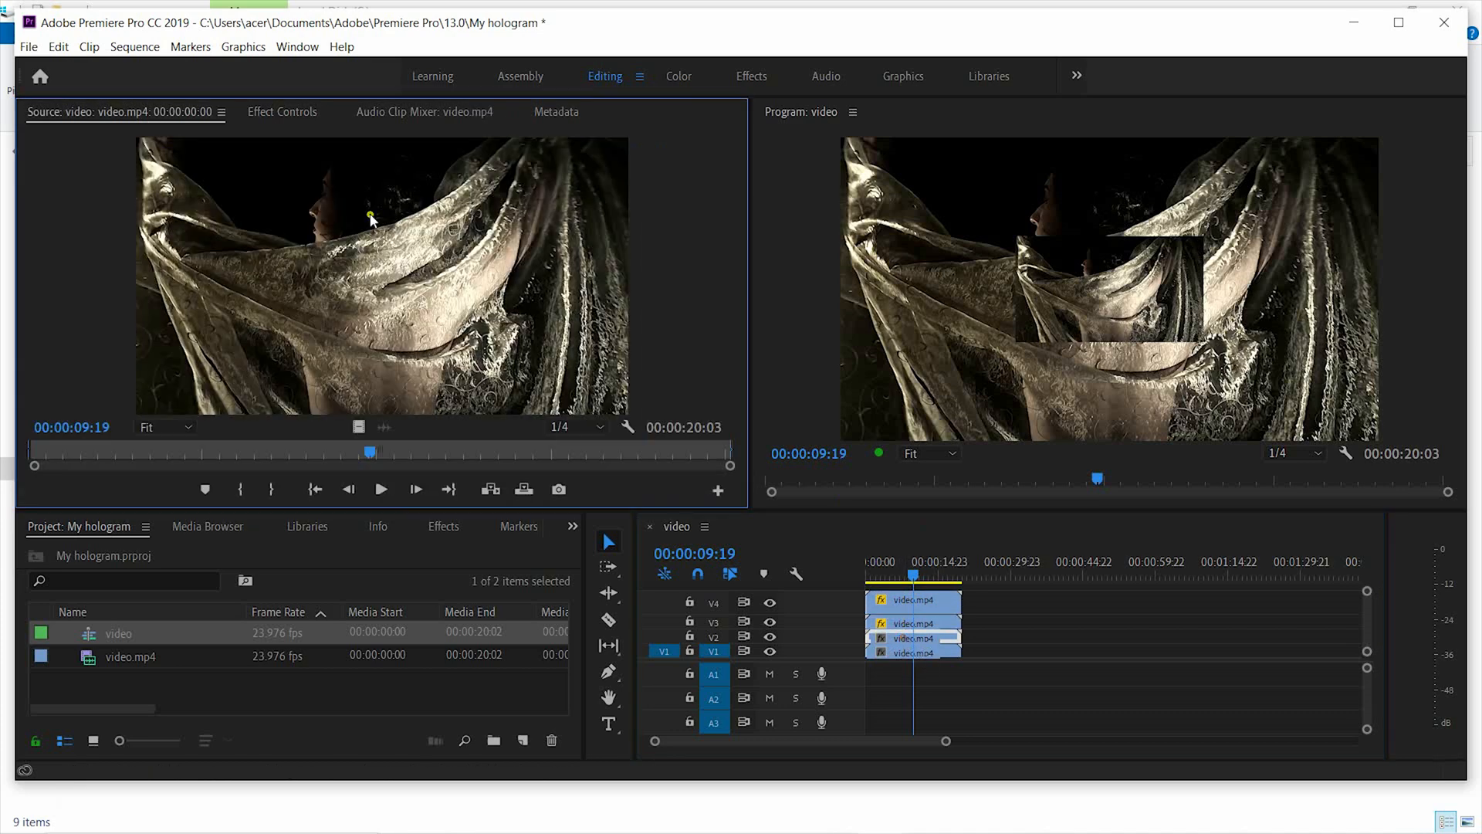
click(281, 111)
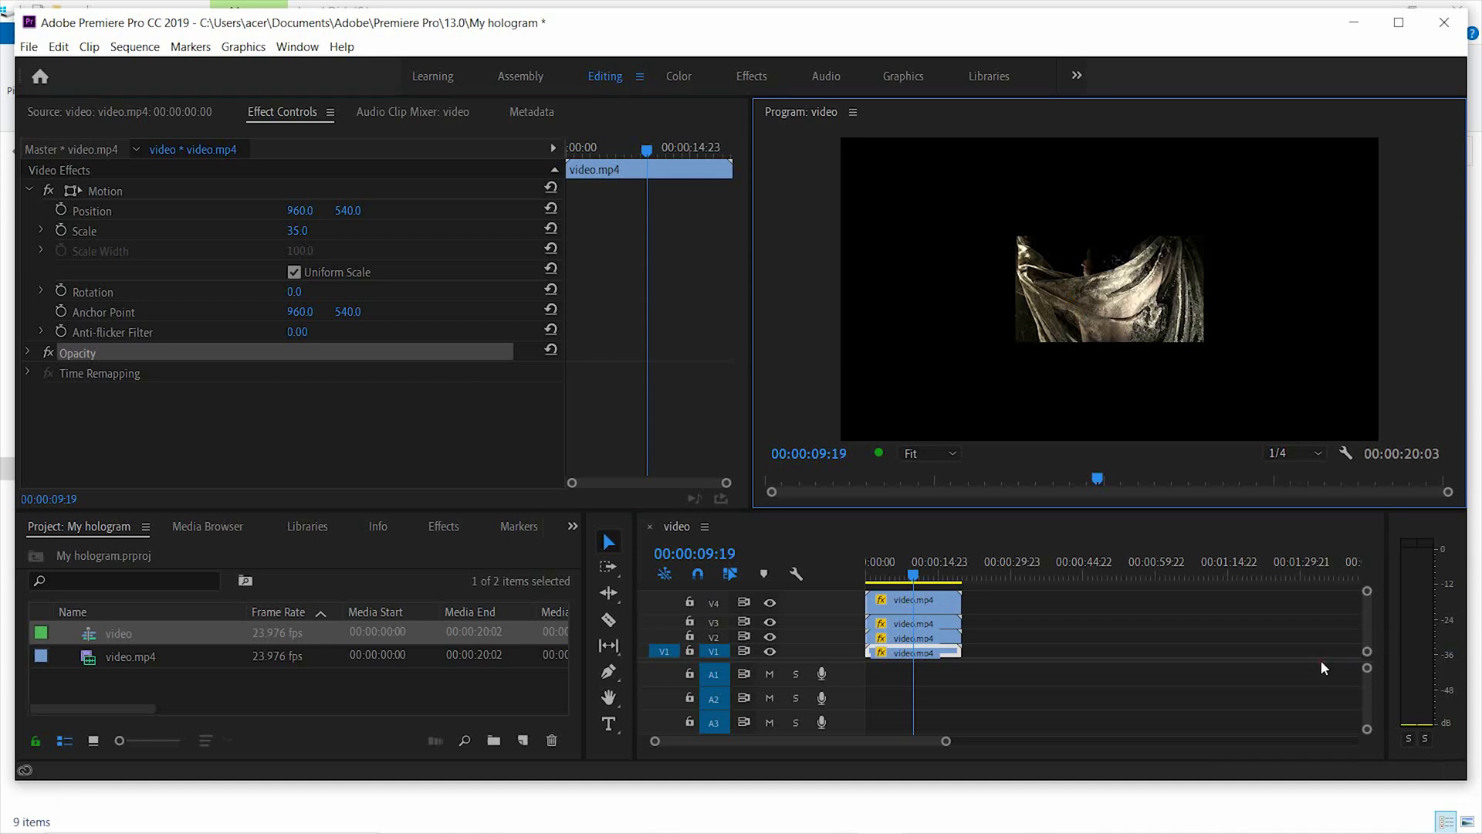
mouse_move(1208, 253)
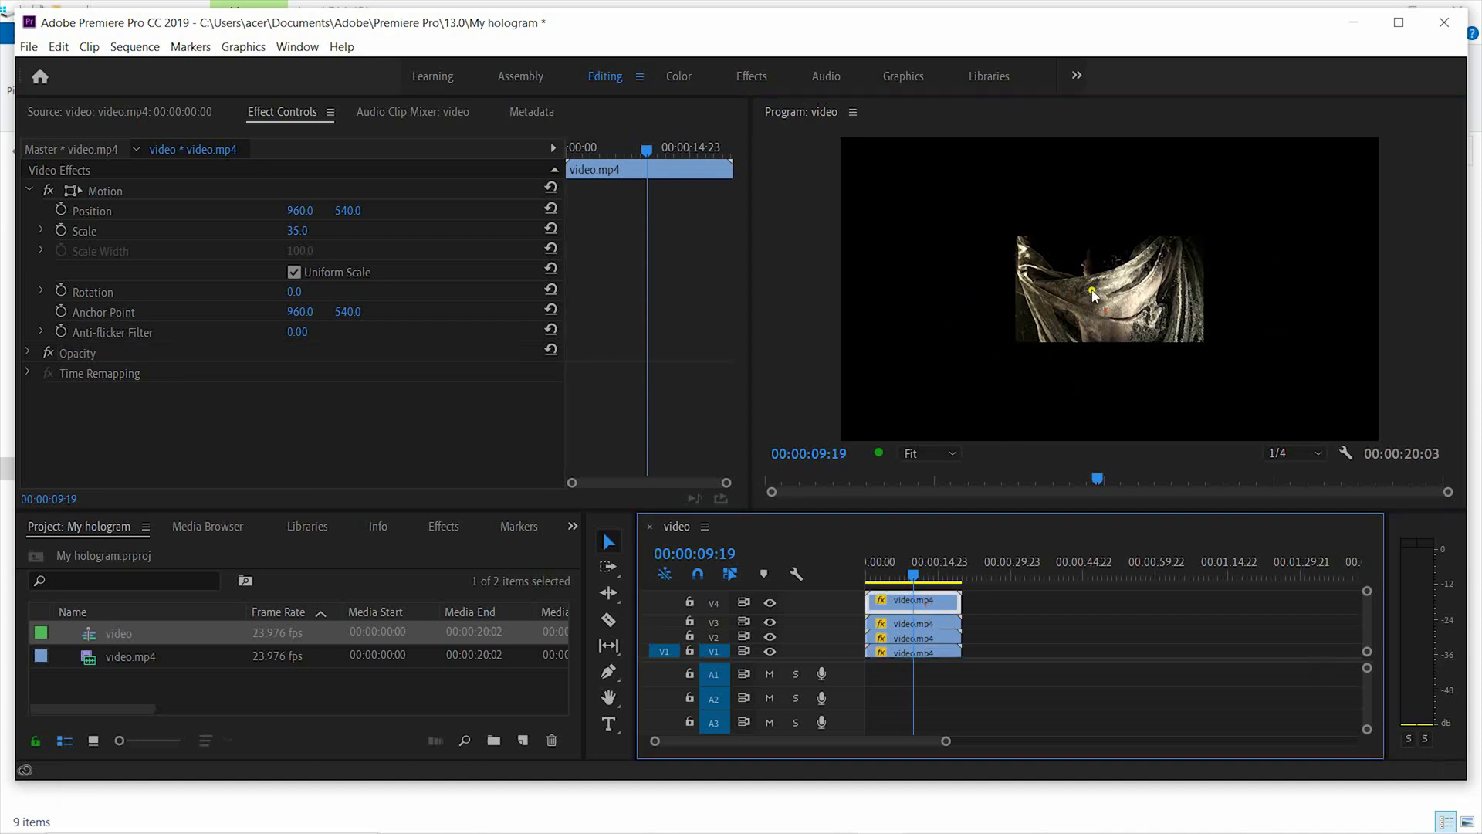
Drag a scaled copy upward in the Program Monitor toward the top of the frame.
drag(1093, 293, 1093, 183)
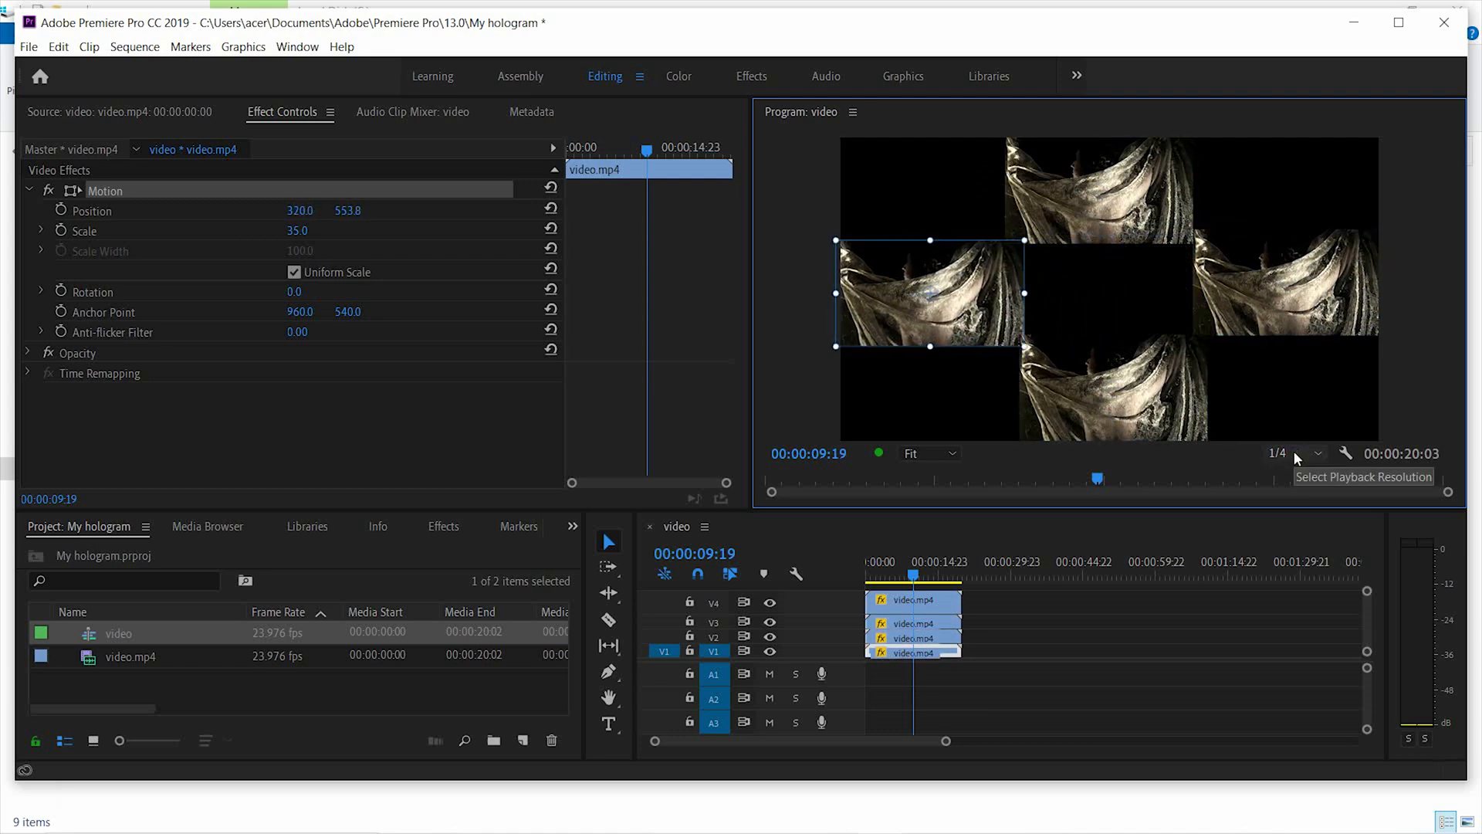
mouse_move(1347, 458)
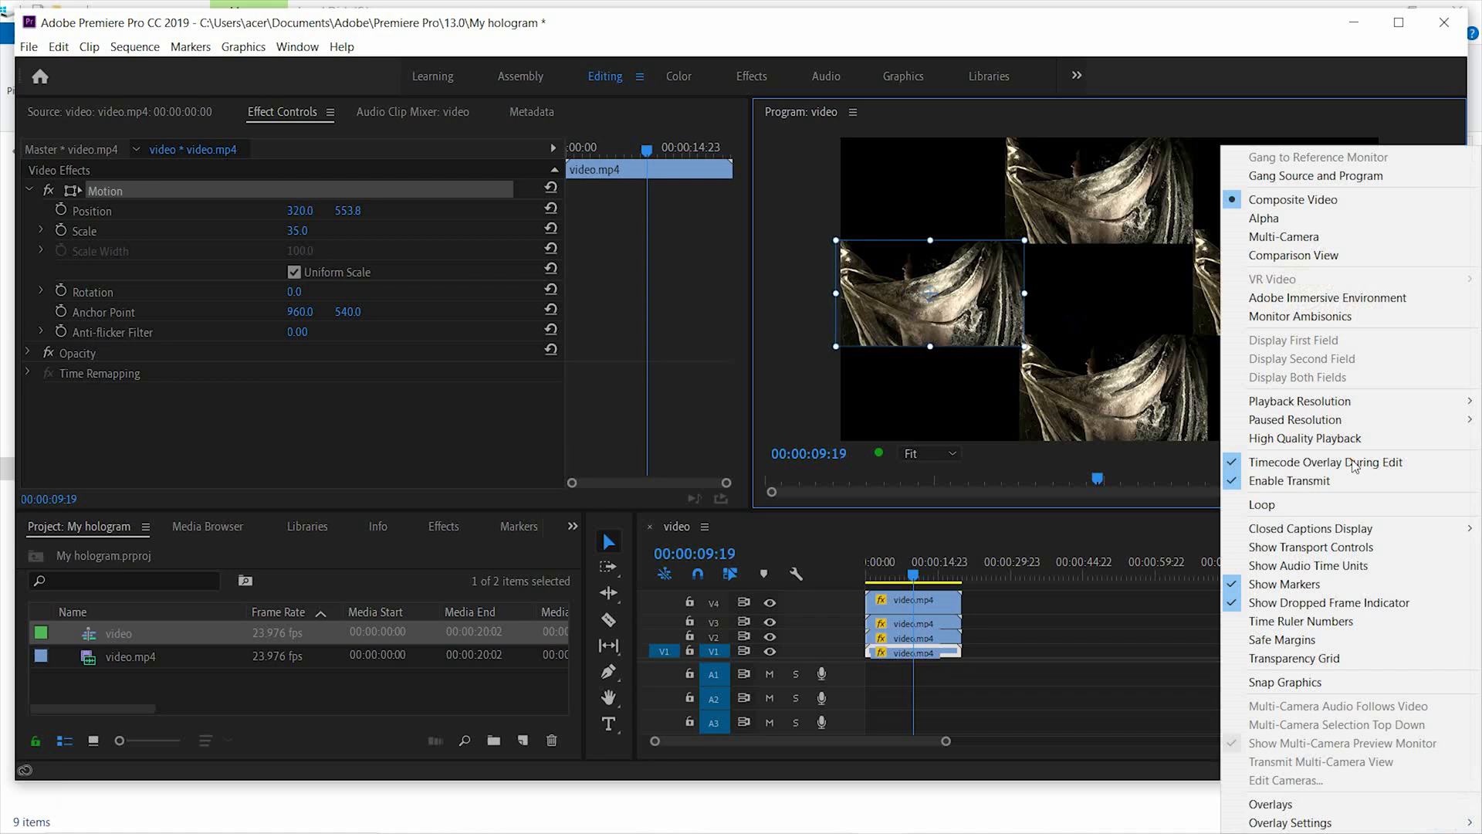
mouse_move(1332, 659)
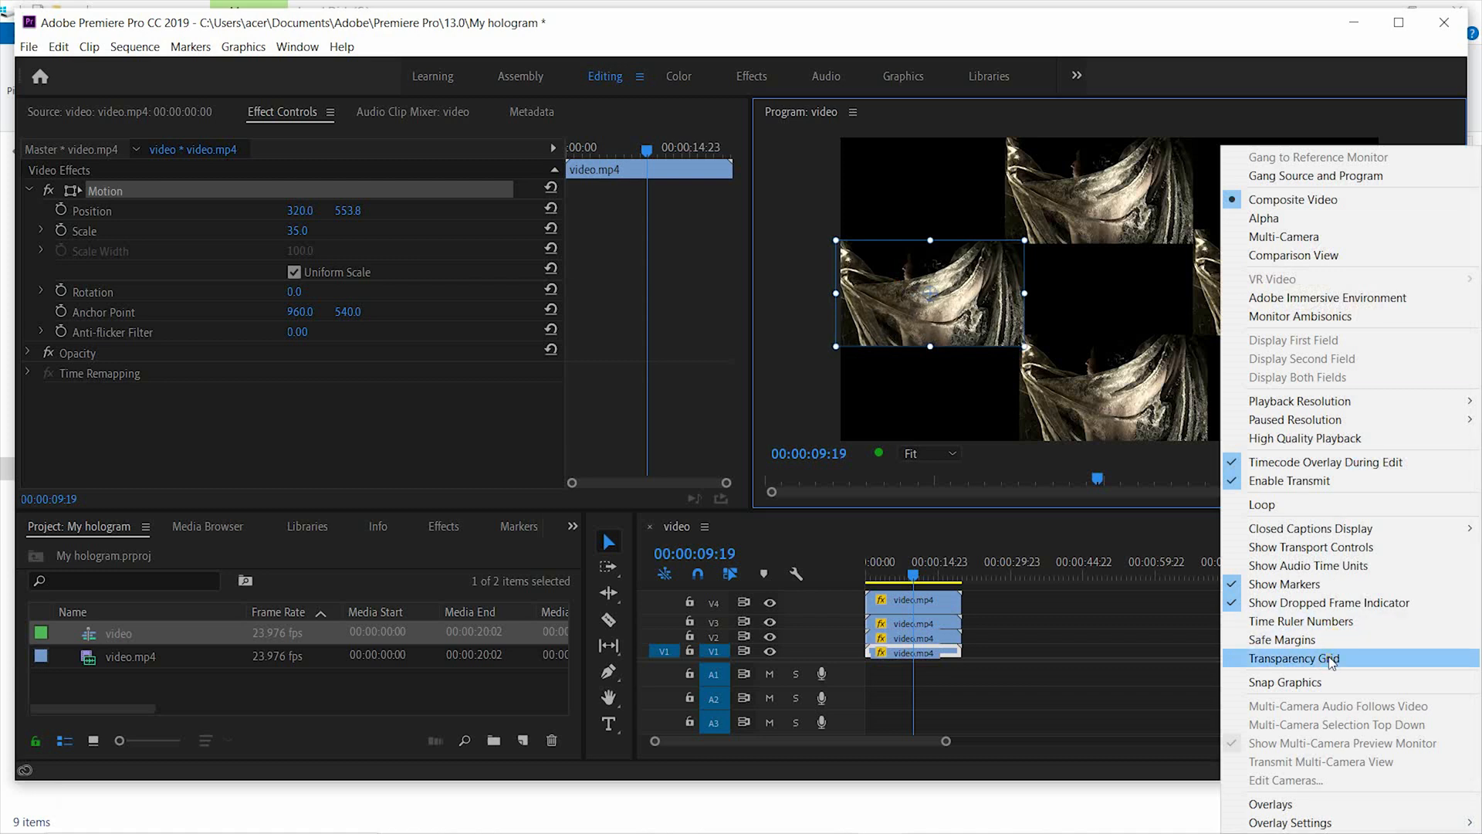
Enable the Transparency Grid and nudge the left copy to x 344.1.
click(1290, 658)
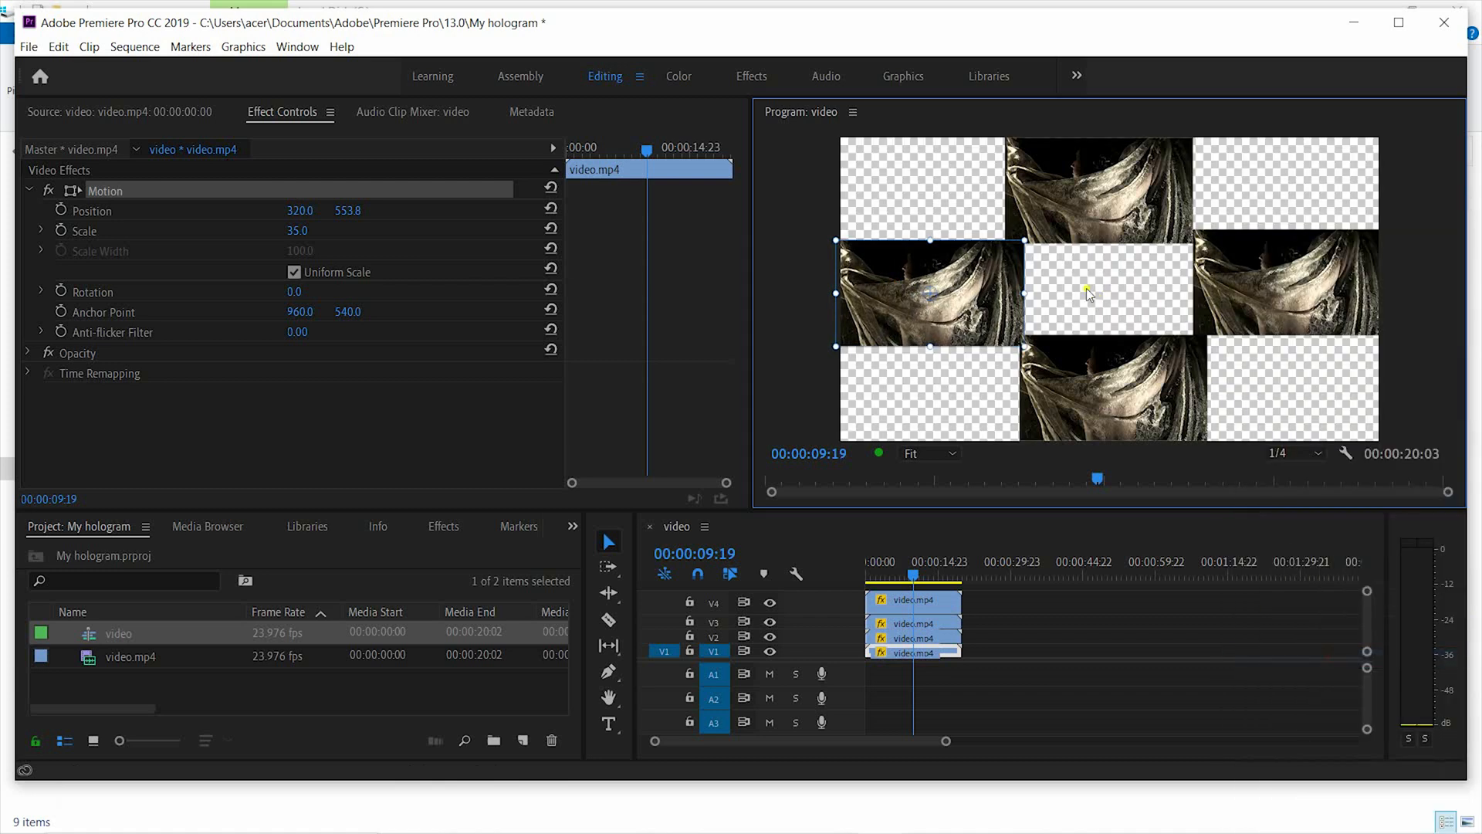
mouse_move(998, 244)
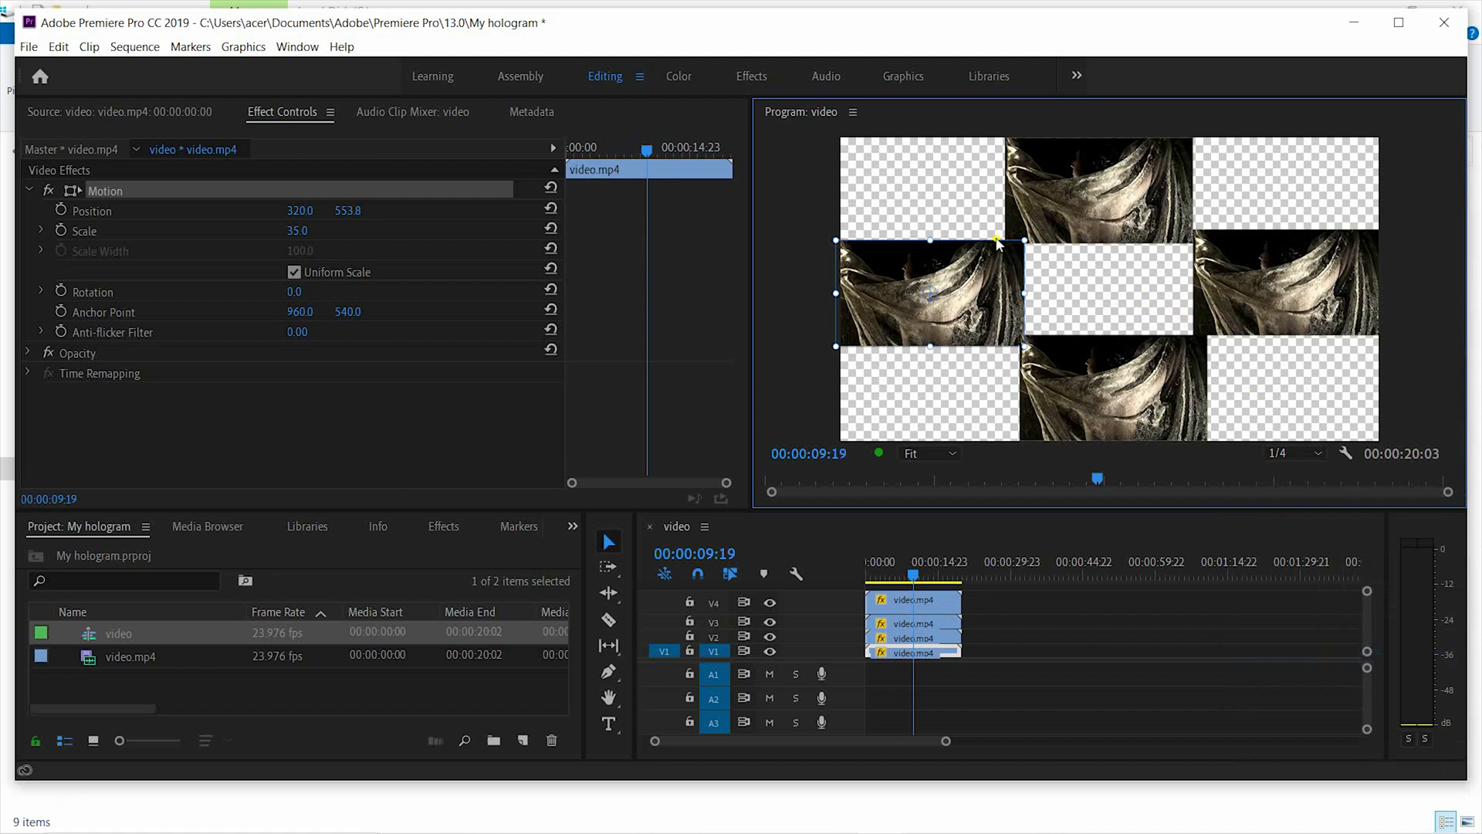
drag(998, 241, 959, 288)
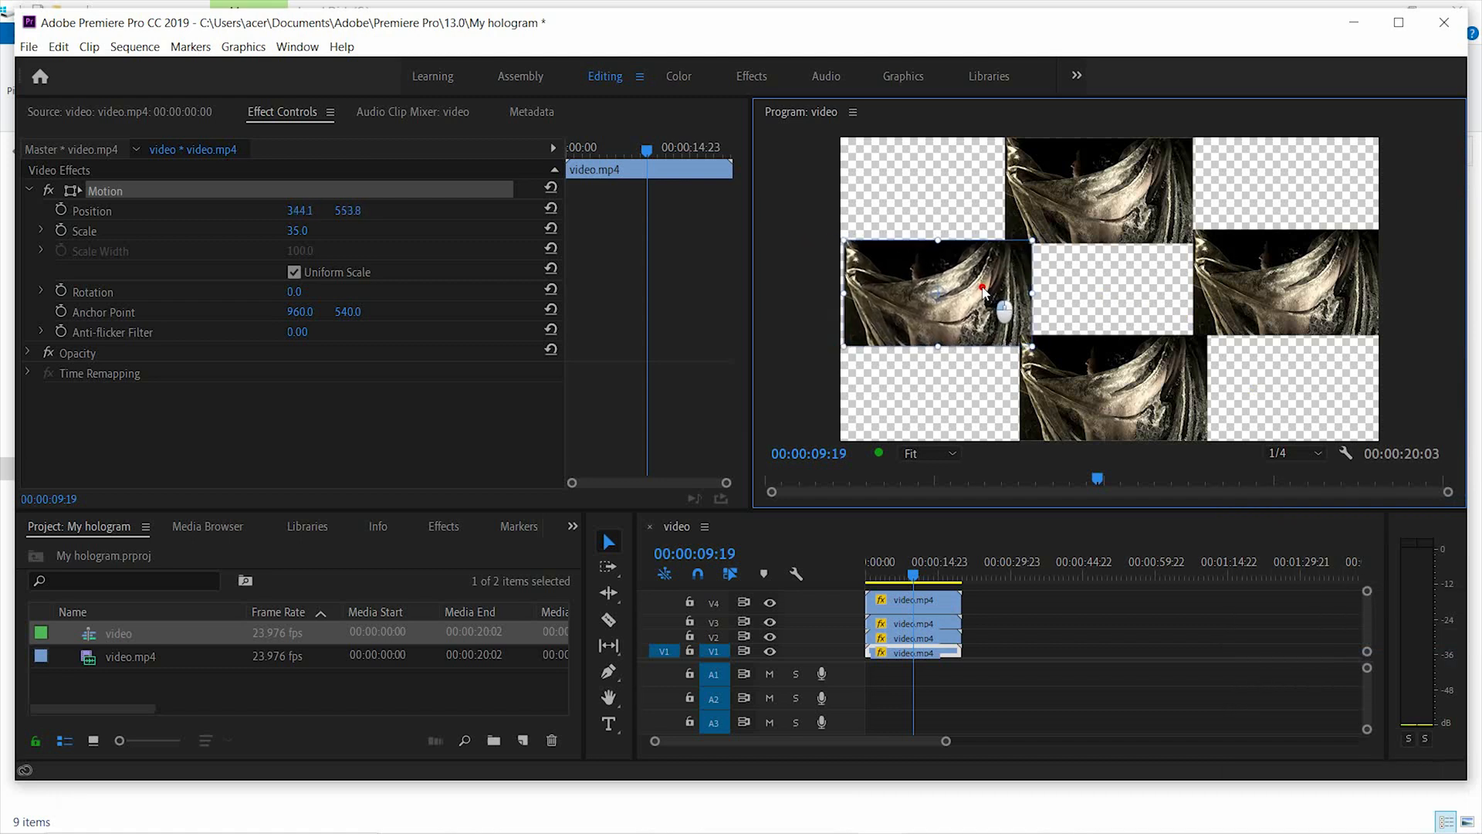
Rotate the left, bottom and right copies to 90°, 180° and 270° around the centre.
drag(984, 289, 935, 298)
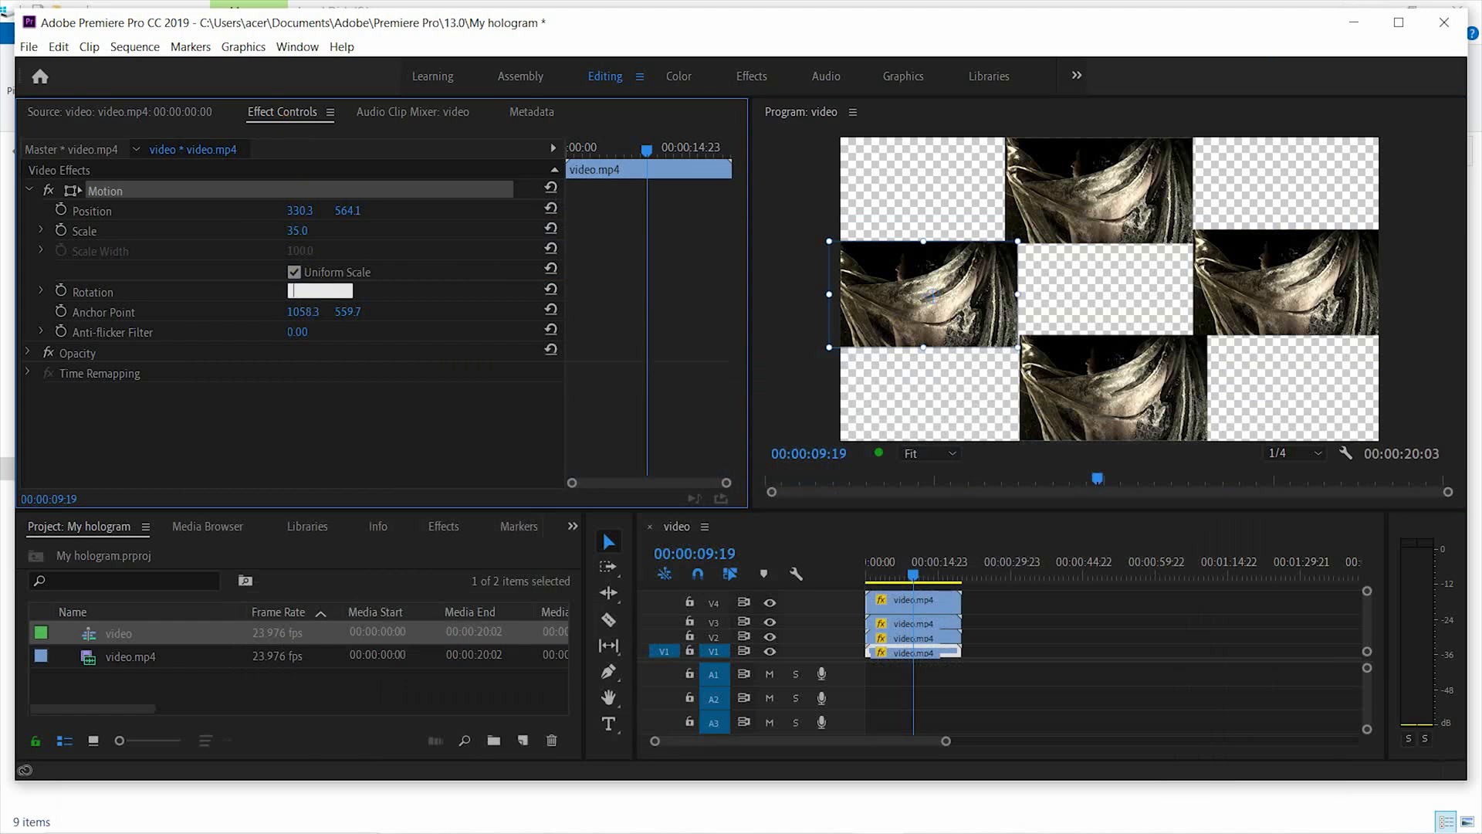
text(90)
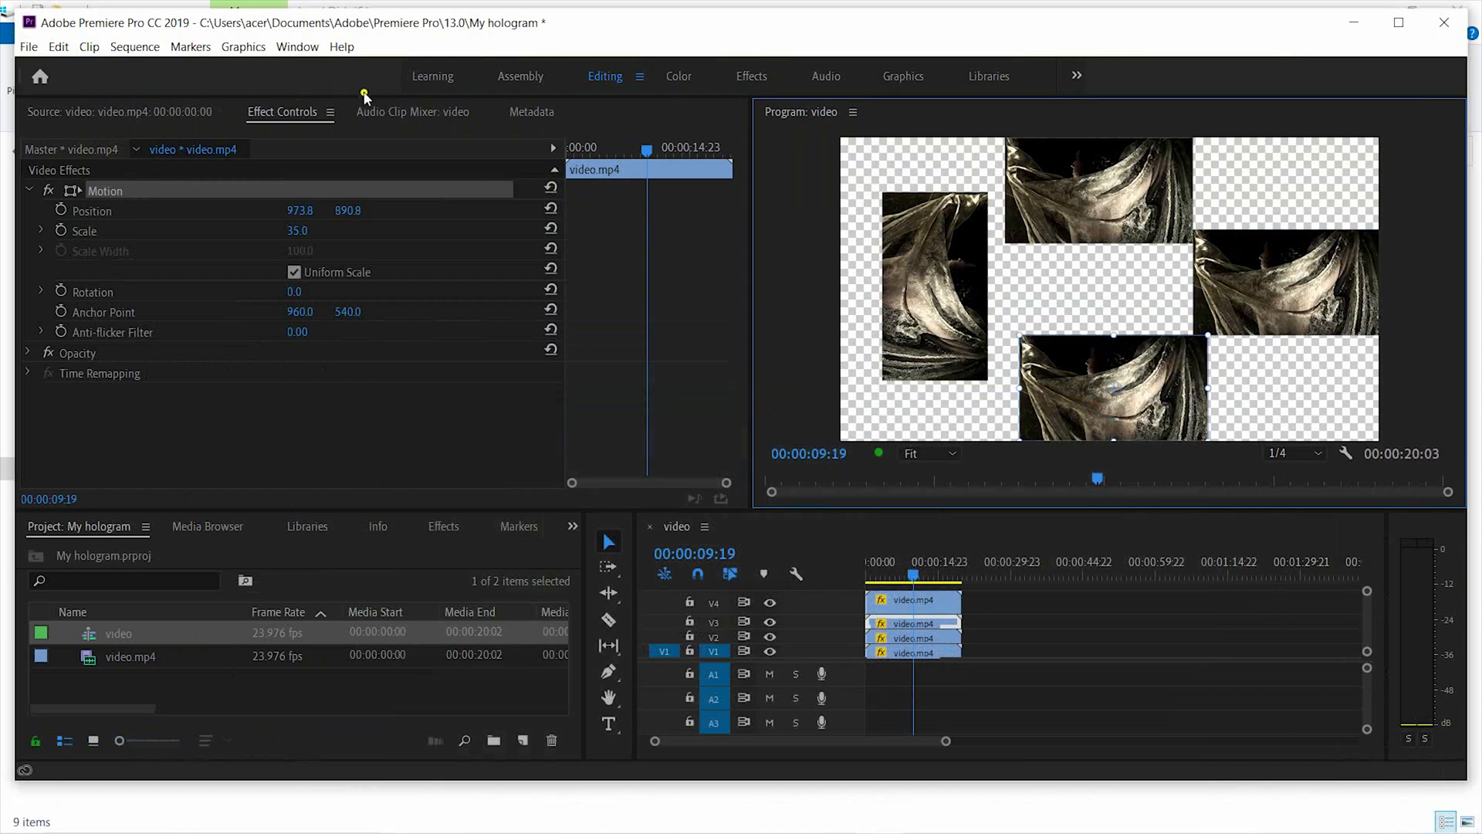
text(180)
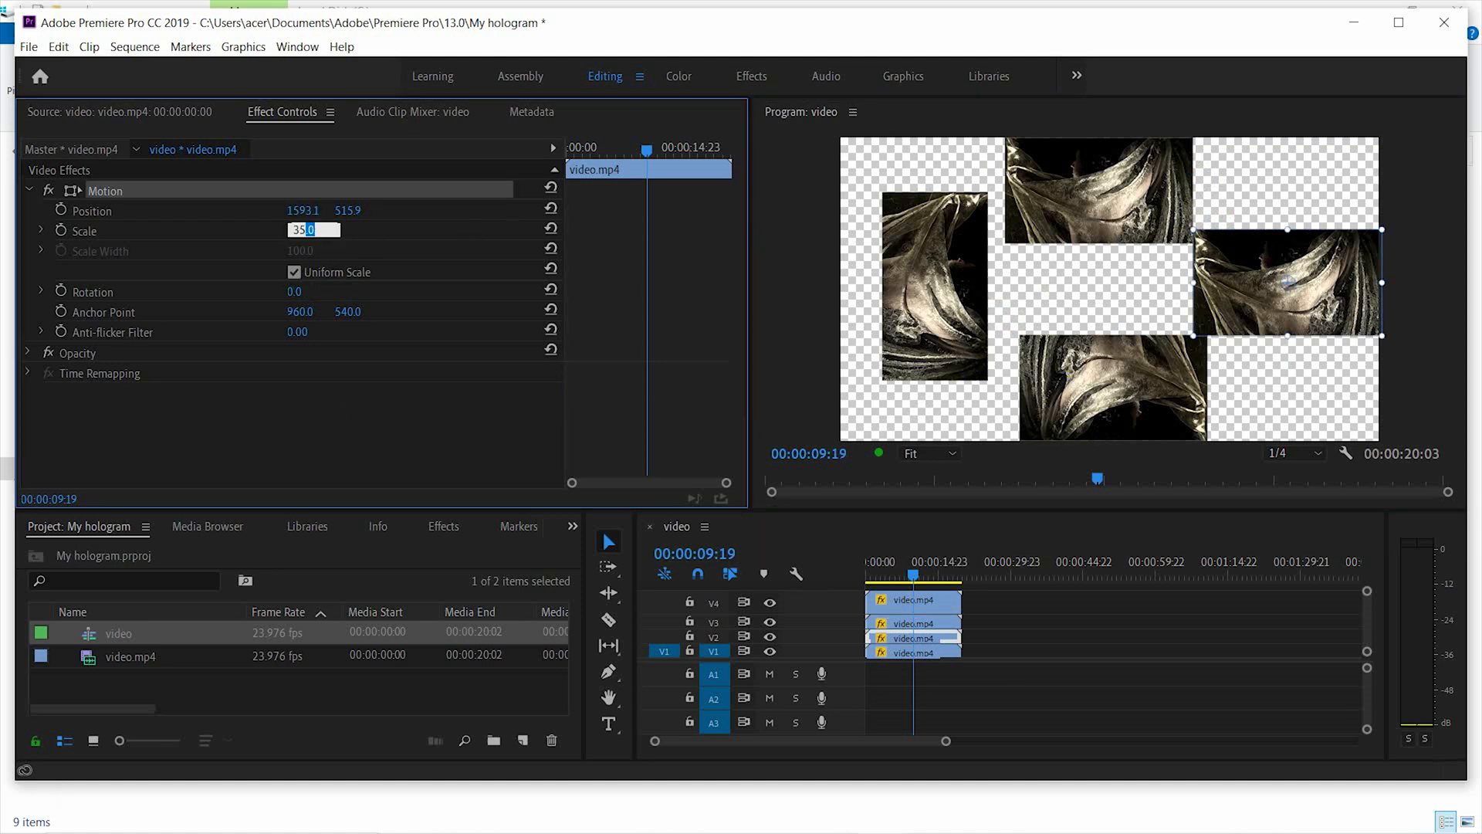
text(270)
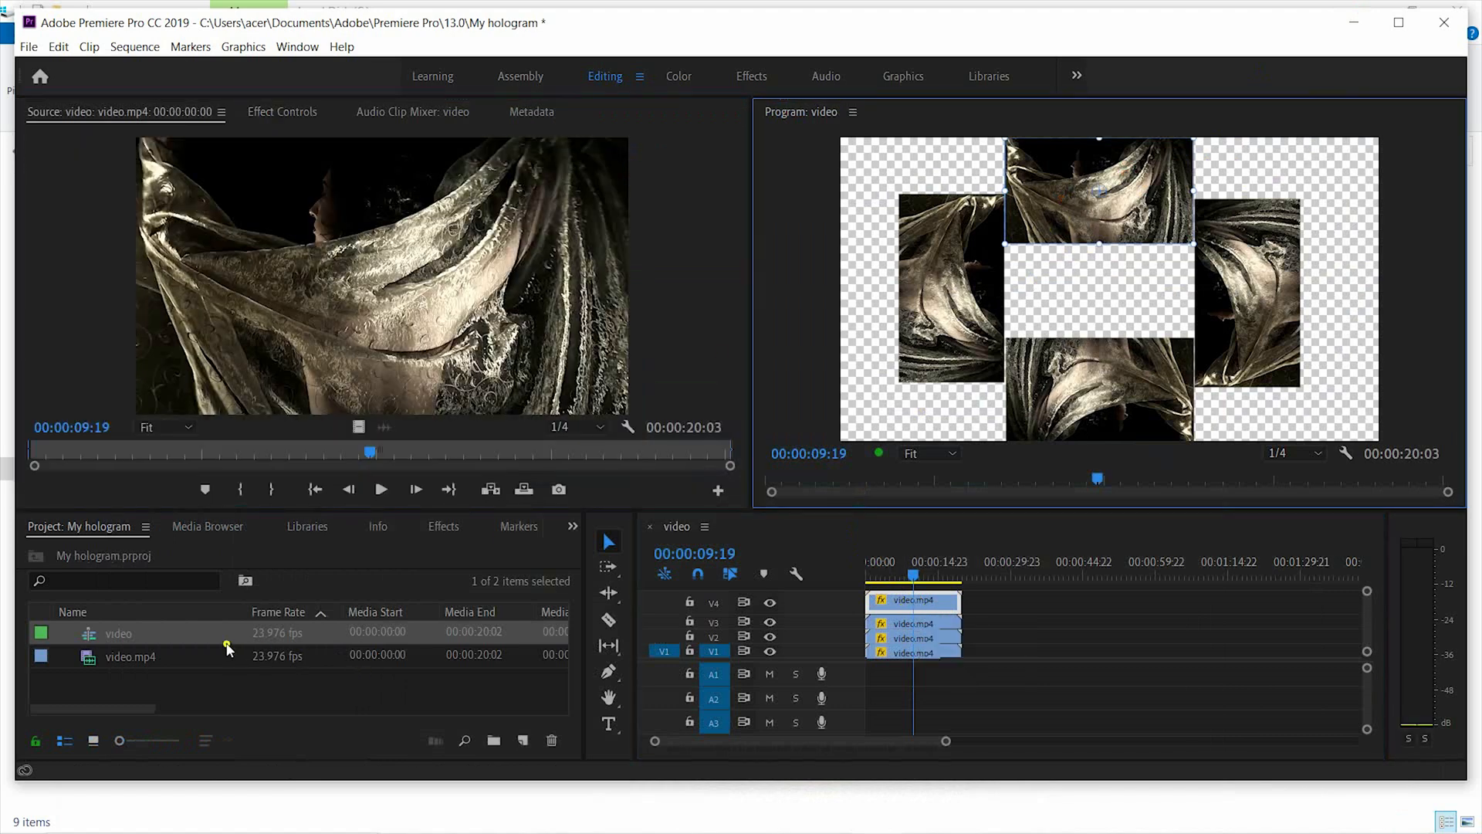
Search 'con' in Effects and apply Brightness & Contrast to the top V4 clip.
click(443, 526)
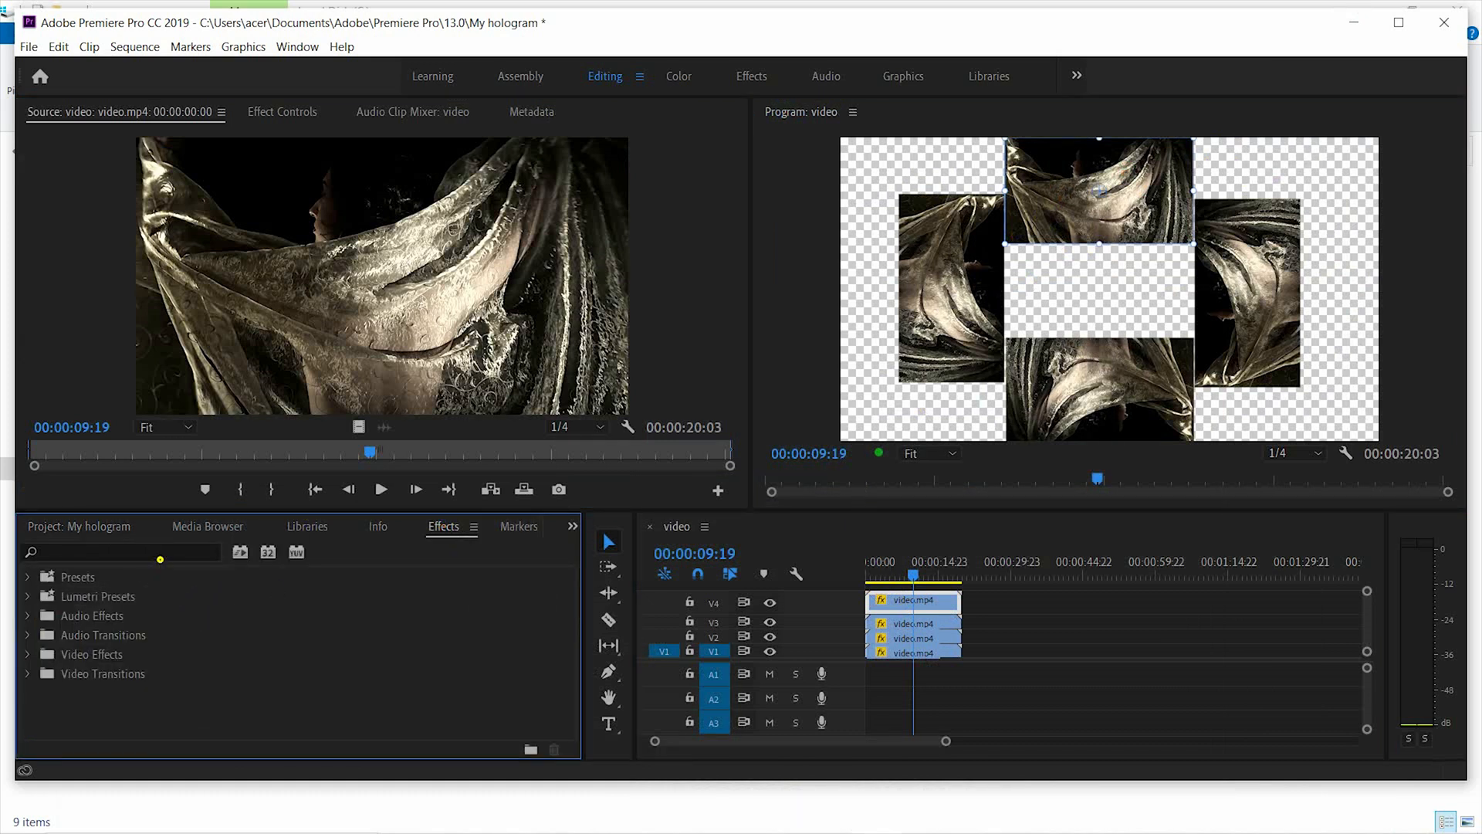
text(contrast)
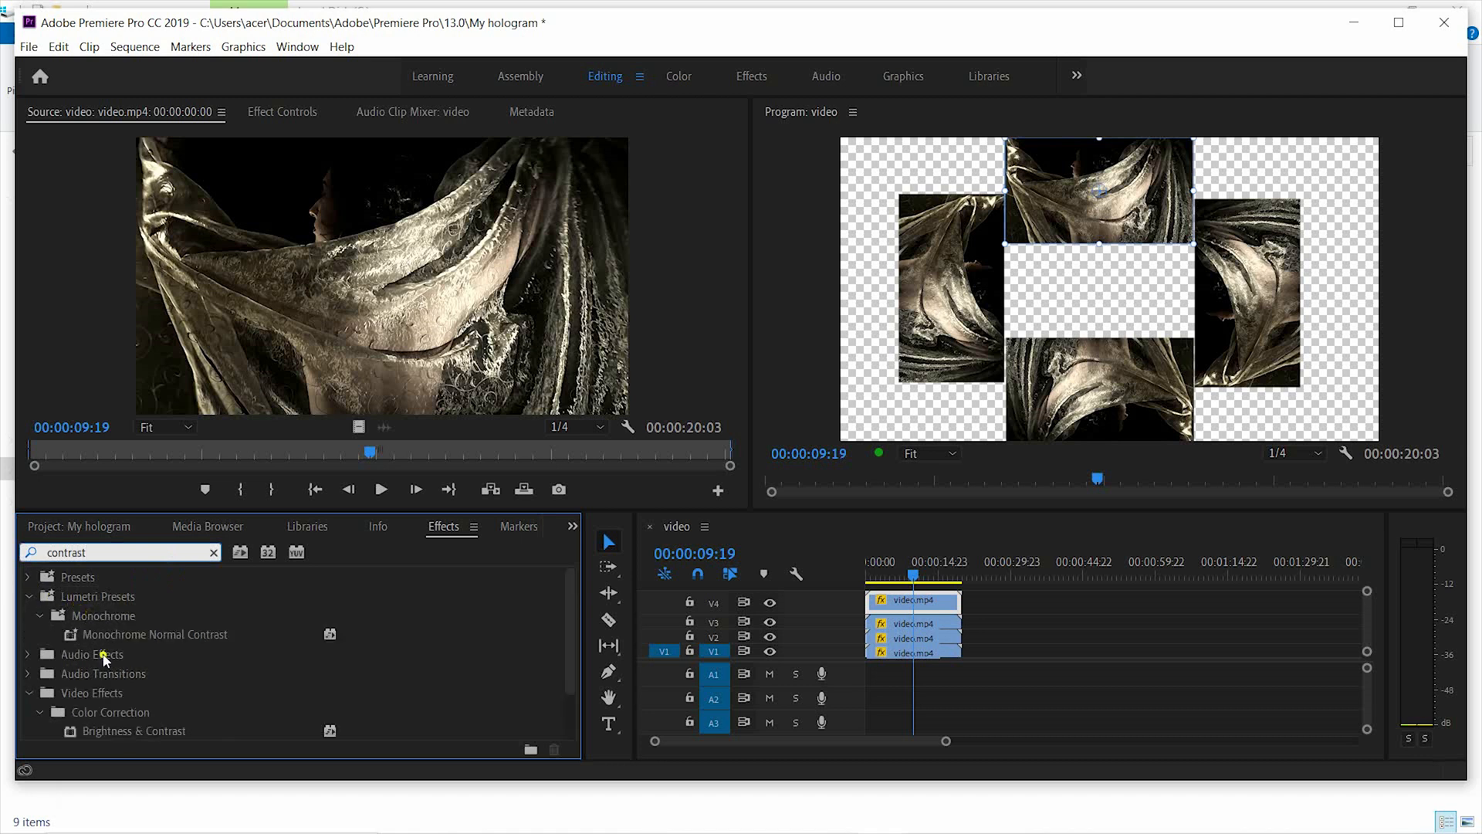
click(133, 730)
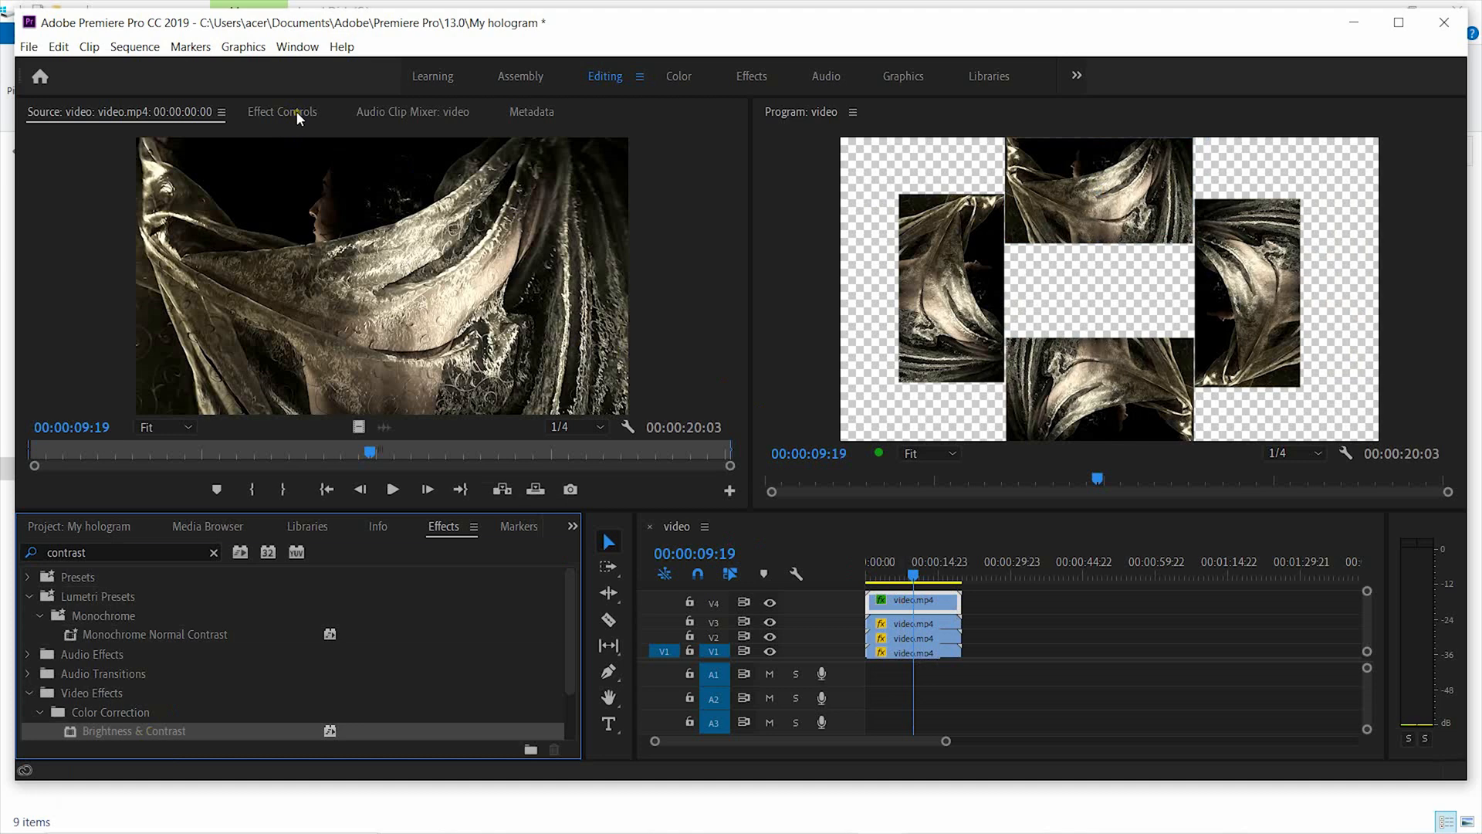
click(281, 111)
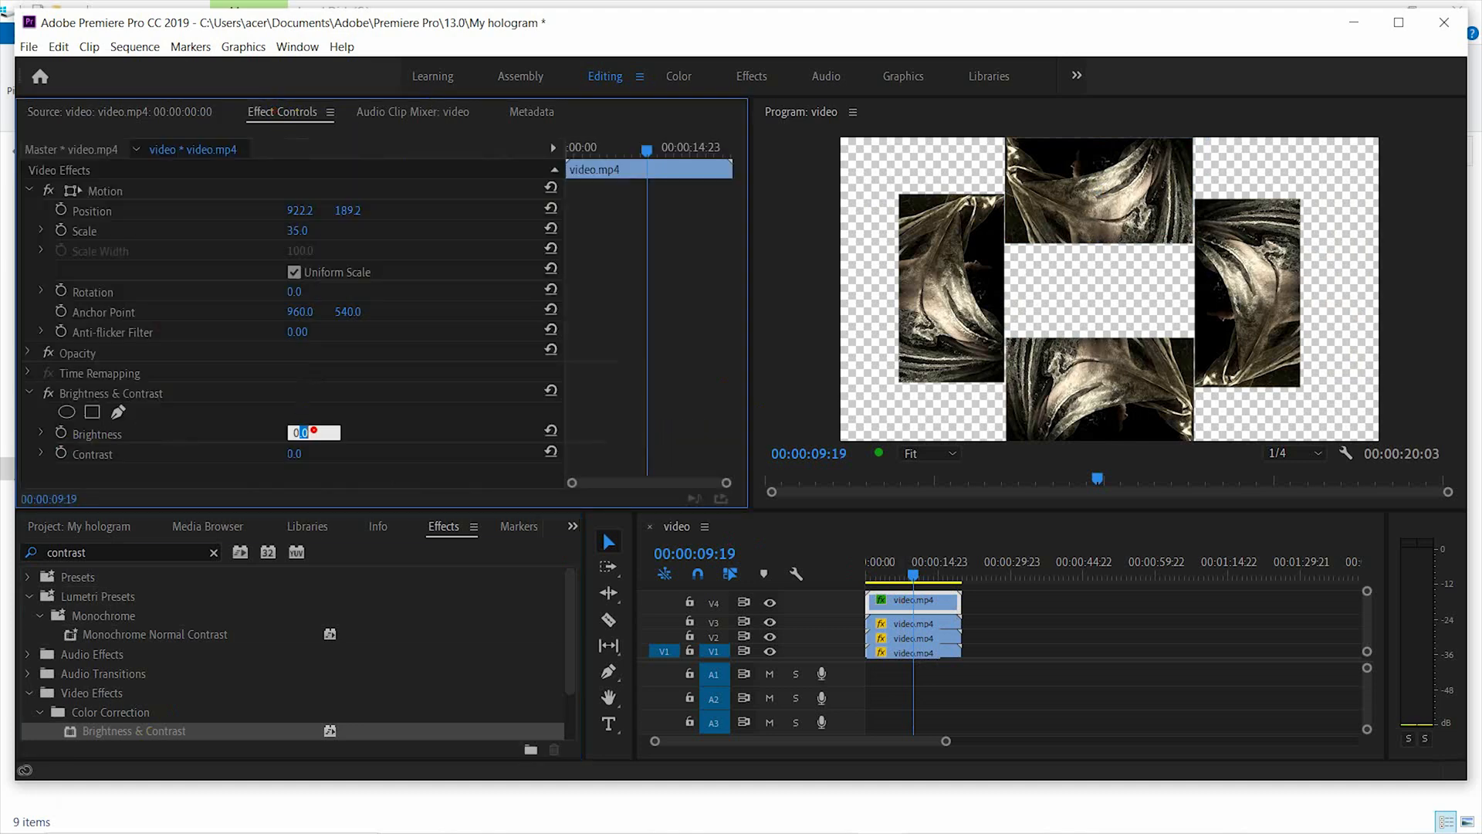
Set the top copy's Brightness and Contrast values to 50.
text(5)
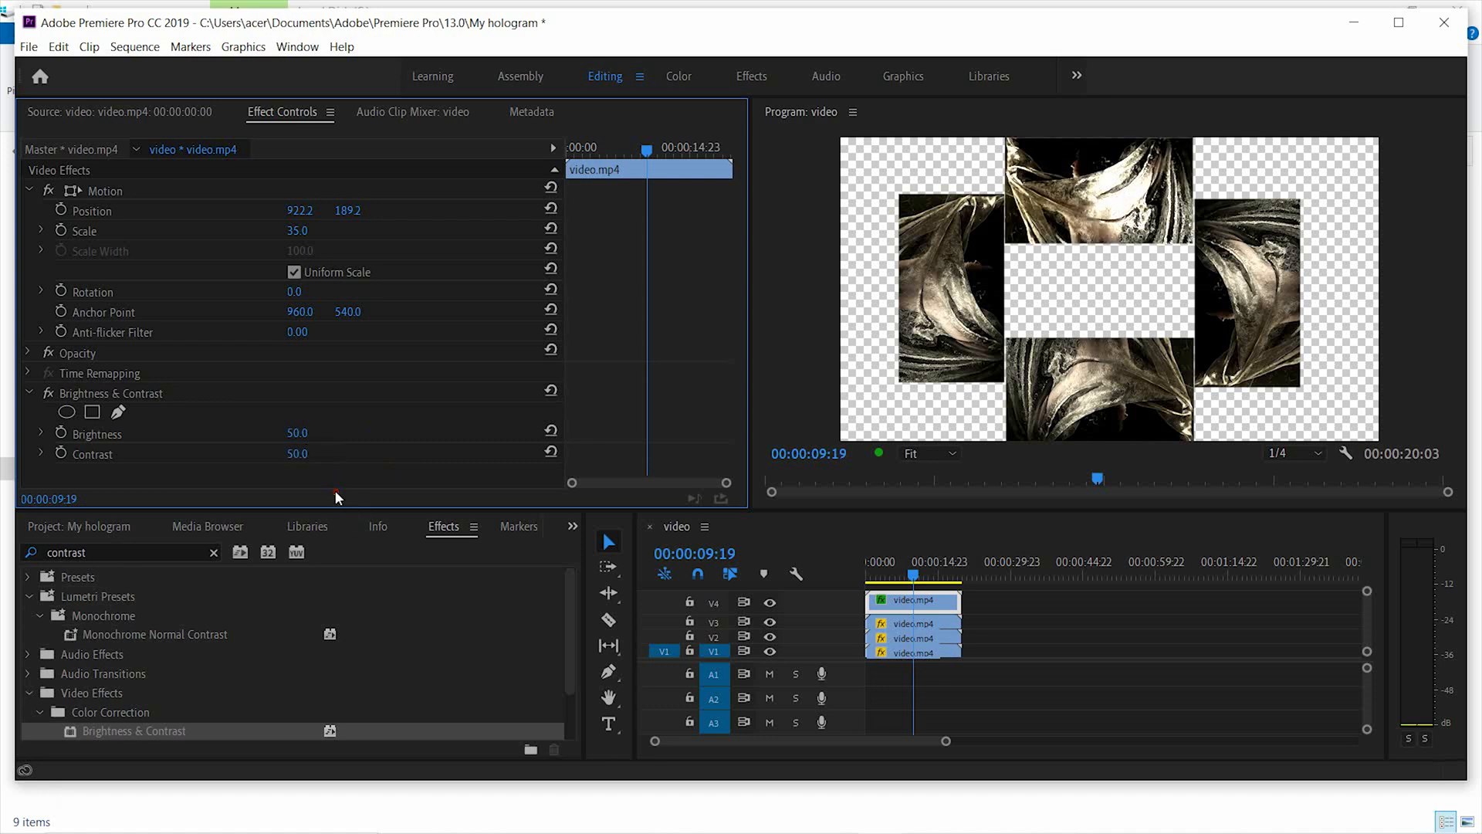
mouse_move(1142, 162)
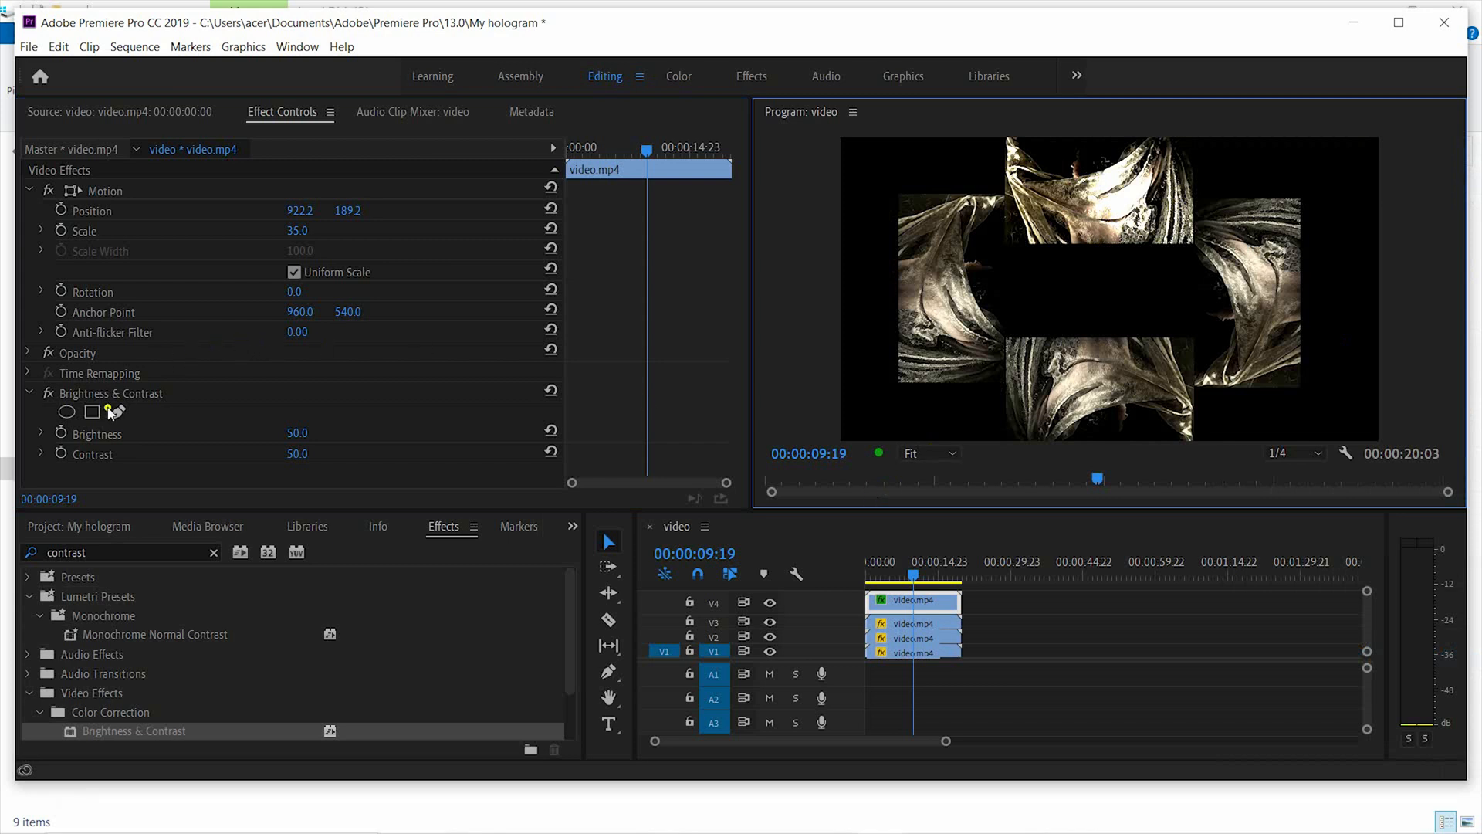
Copy the Brightness & Contrast effect and paste it onto the other copies' clips.
click(111, 392)
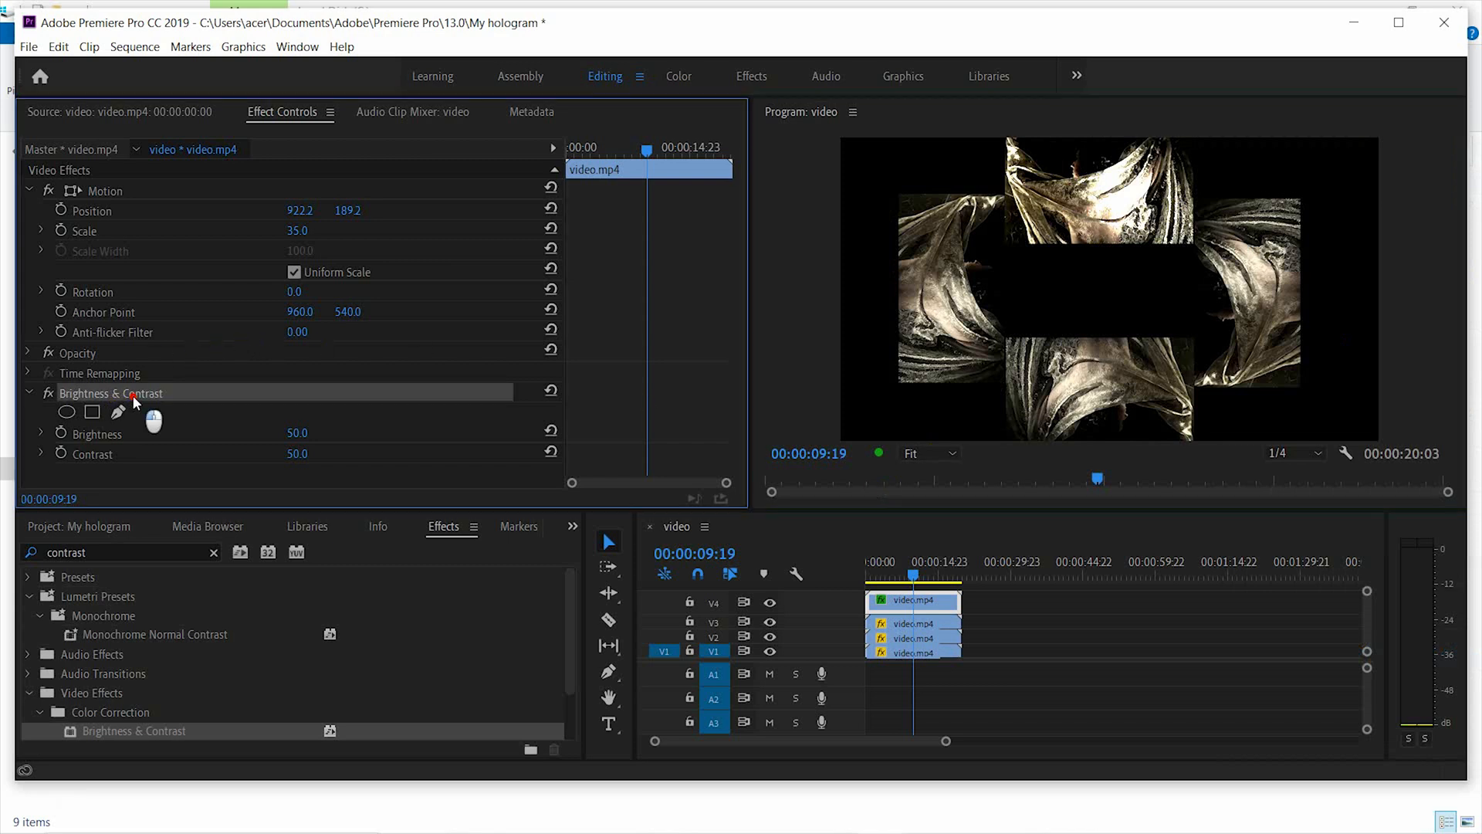
right_click(111, 392)
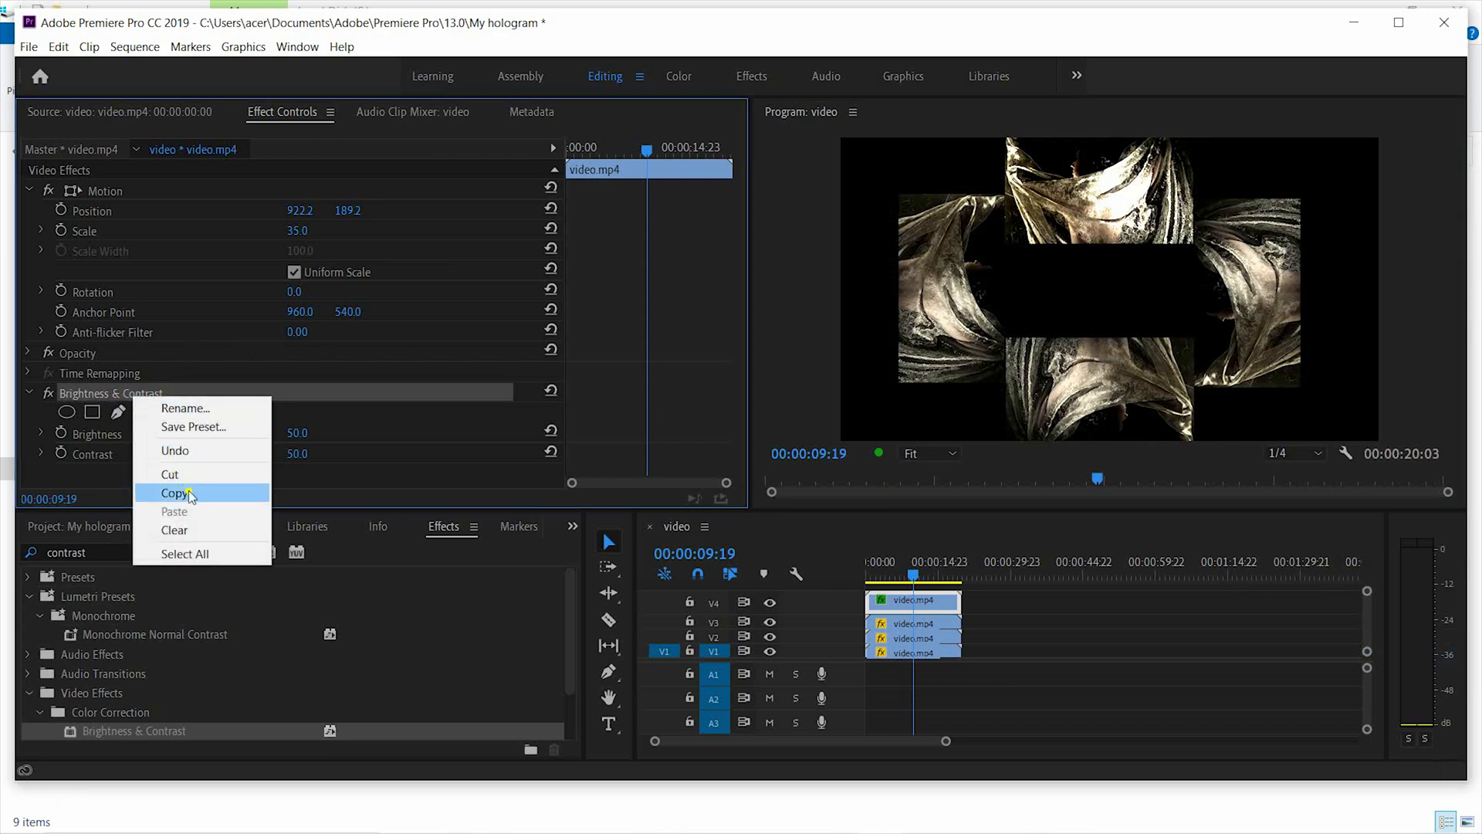
click(176, 493)
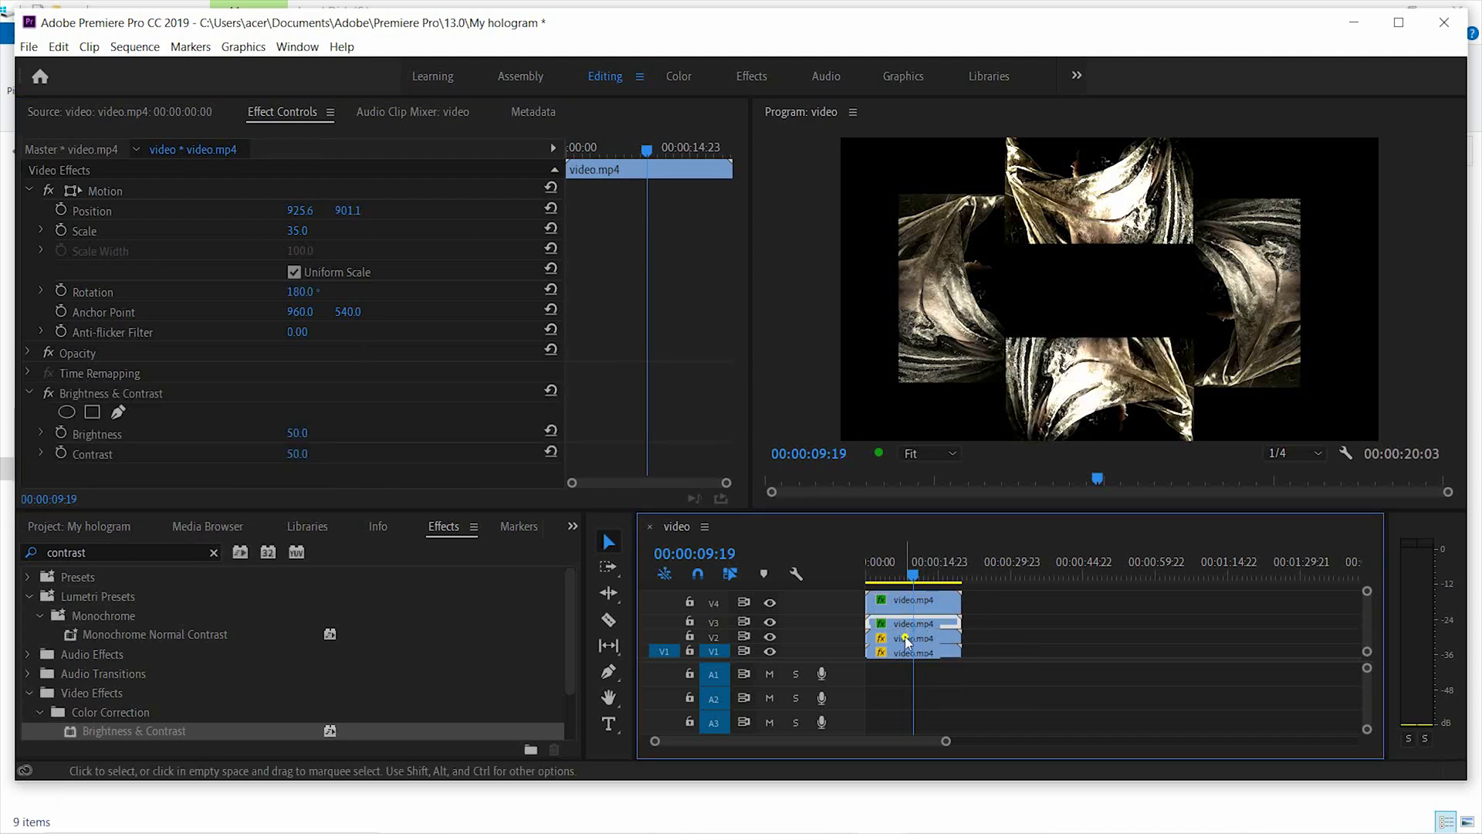
click(913, 652)
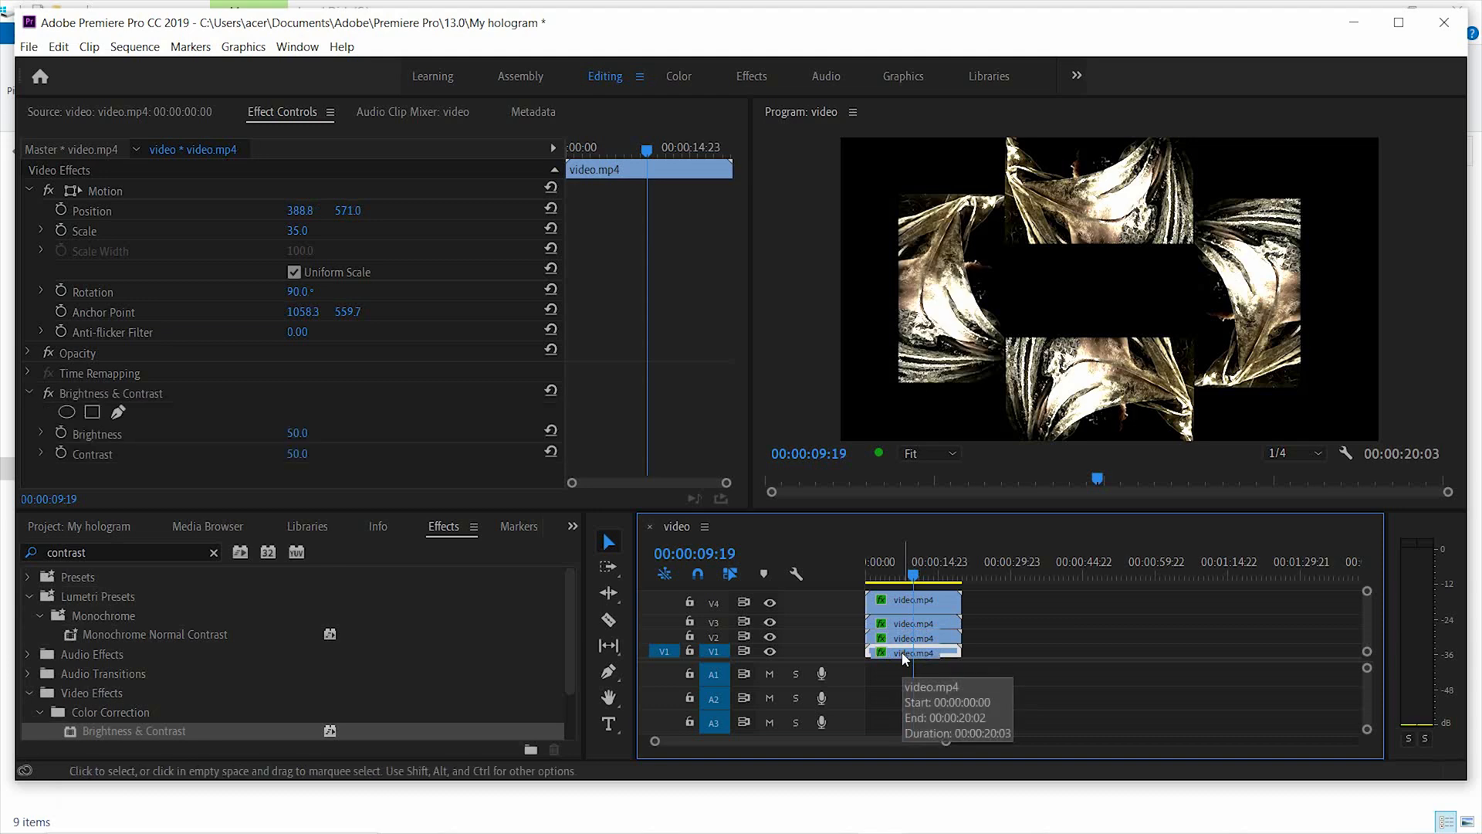
click(79, 526)
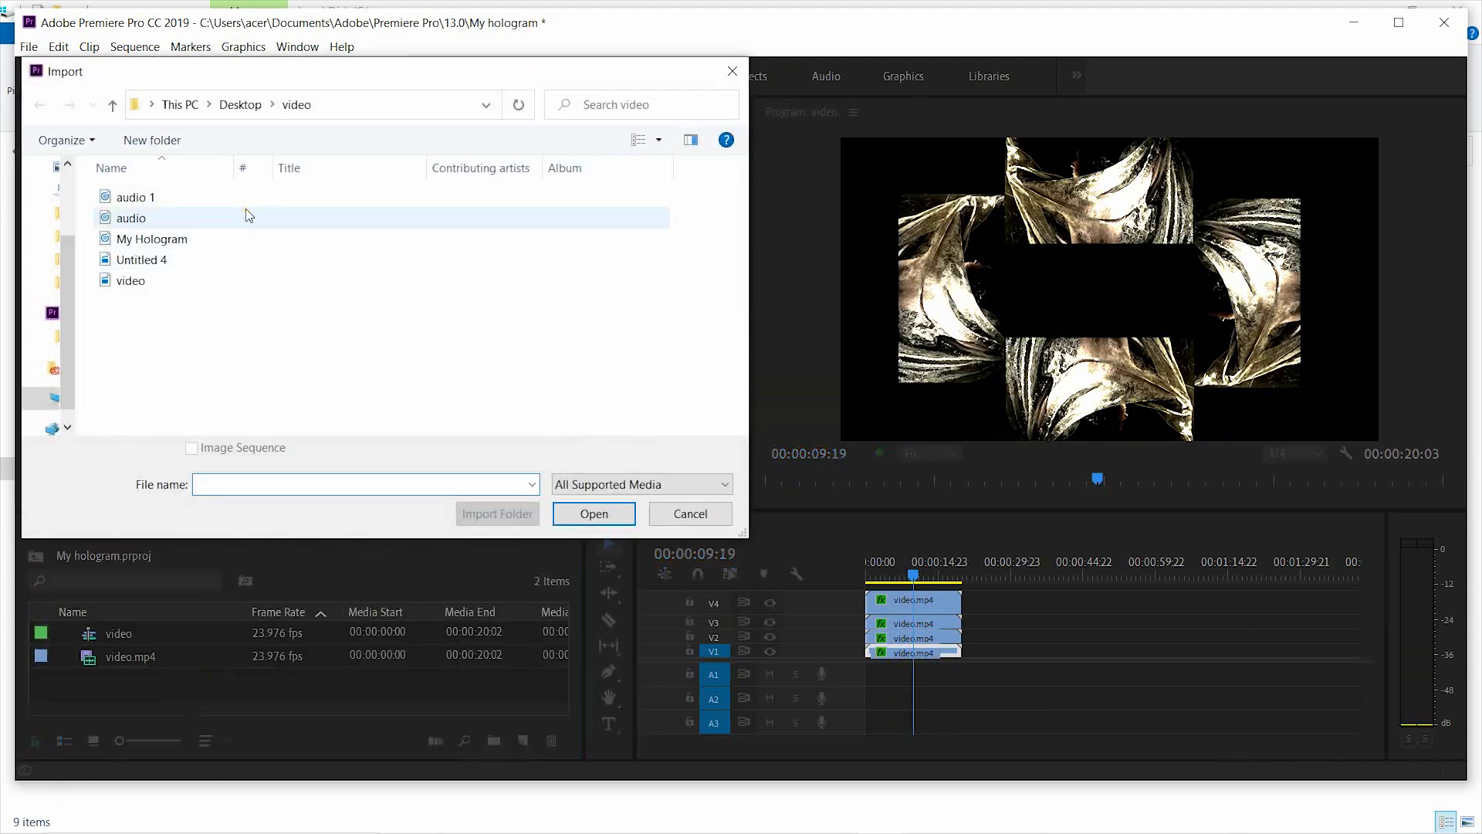
Import audio.mp3 onto track A1 and cut it where the four video clips end.
click(593, 513)
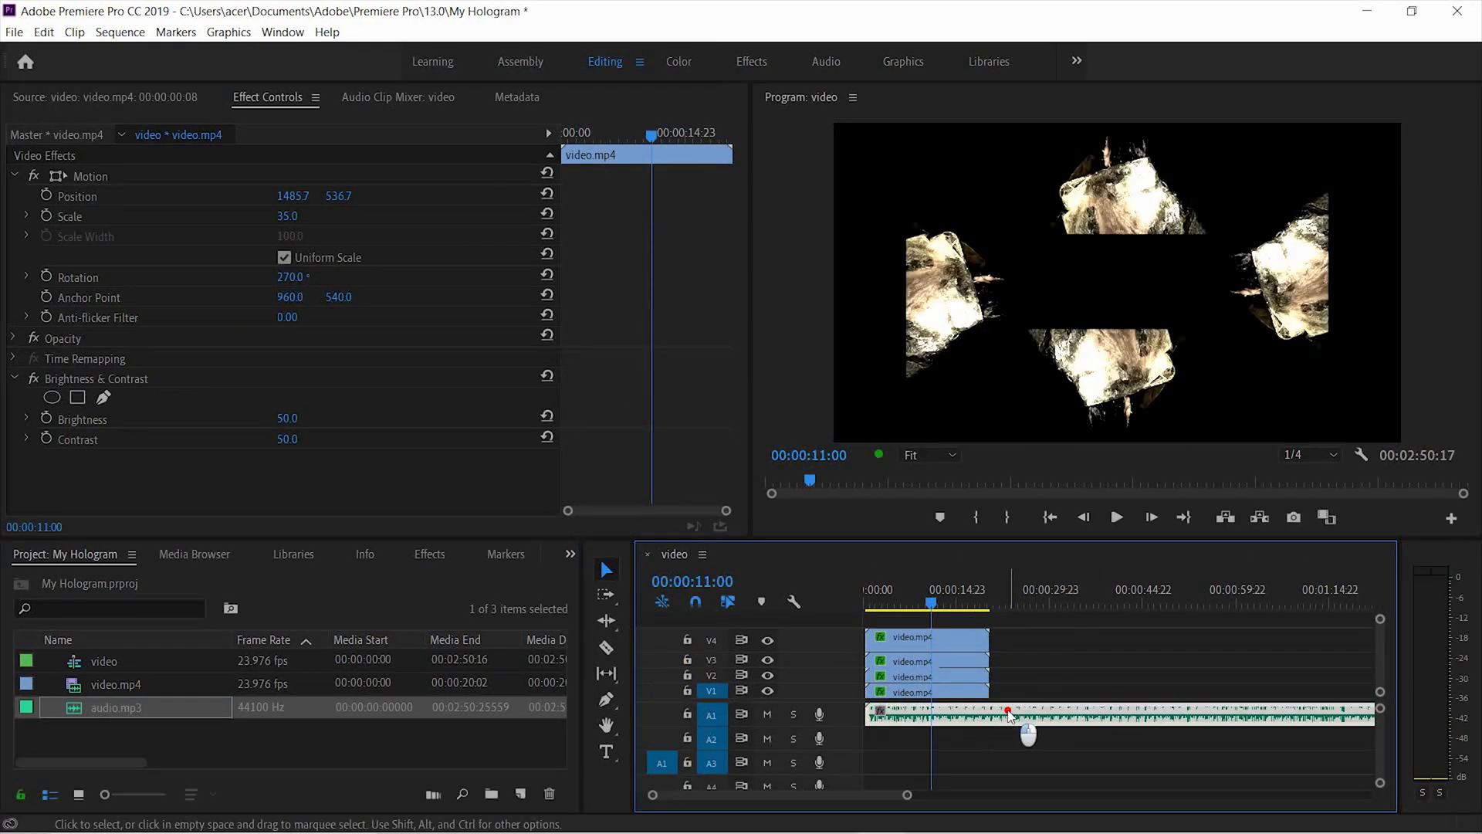
click(990, 712)
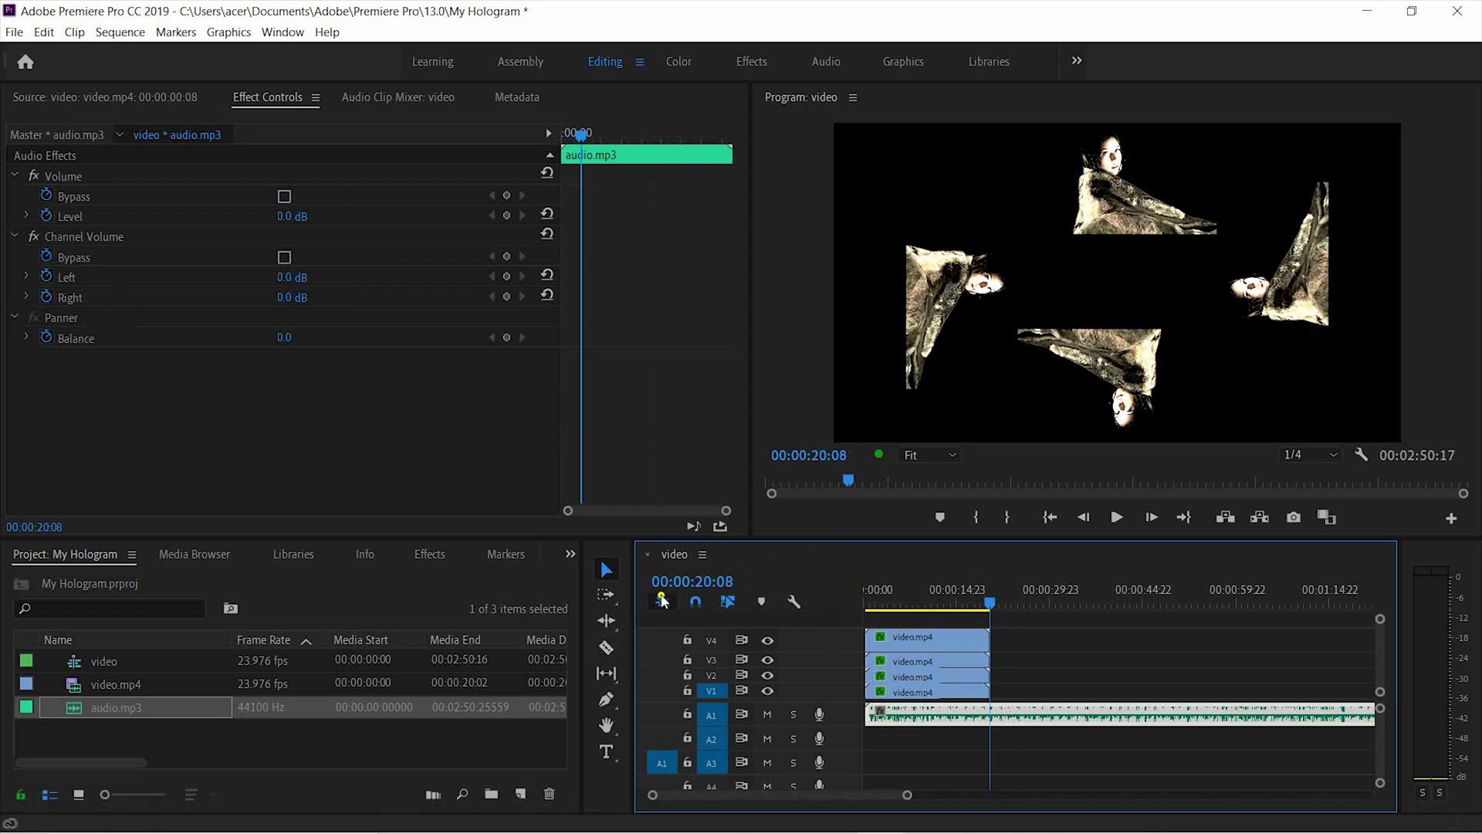
click(606, 645)
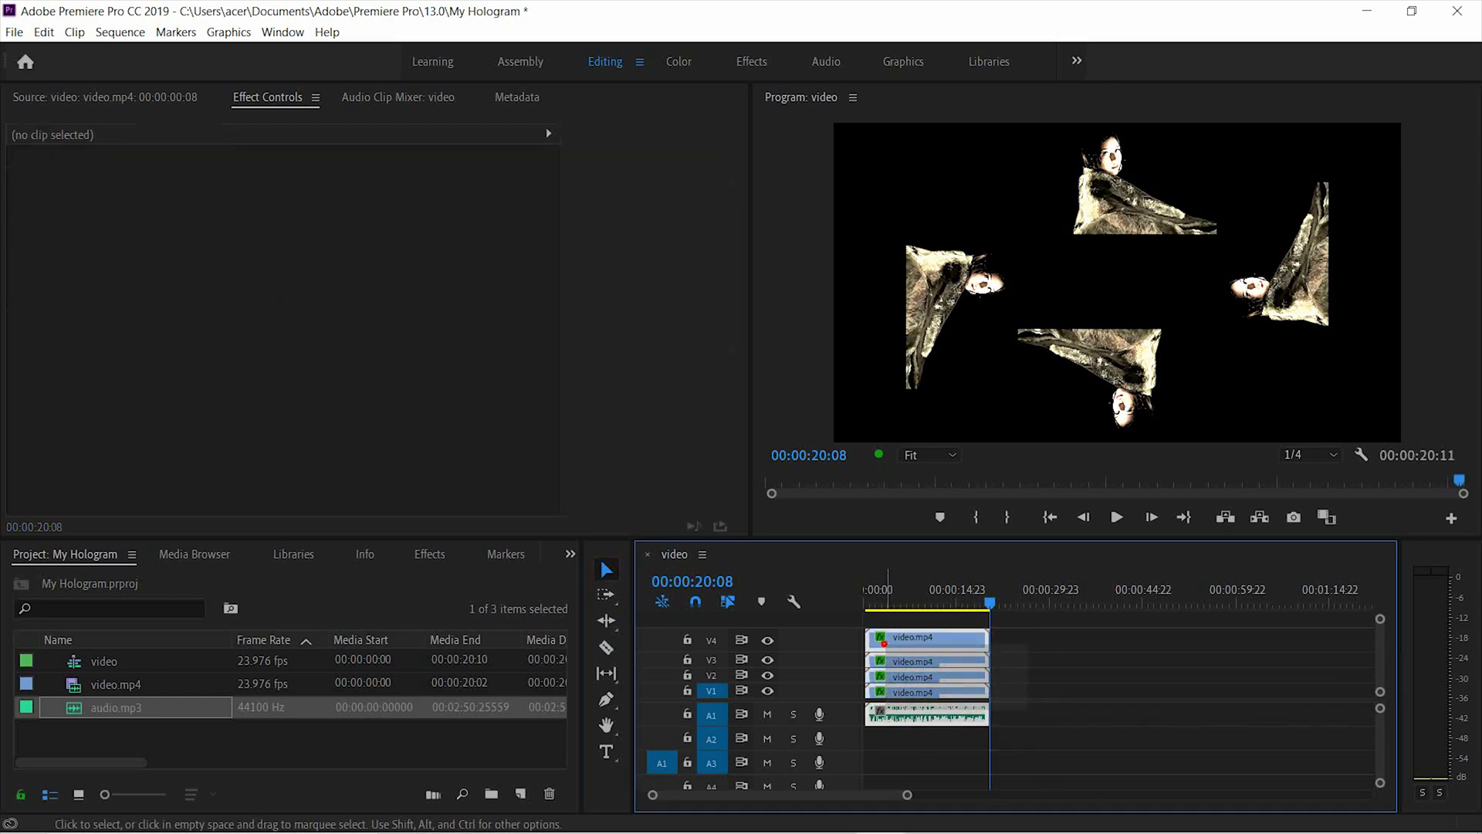
Paste a second set of the clips and audio after the first, then return the playhead to the start.
right_click(926, 637)
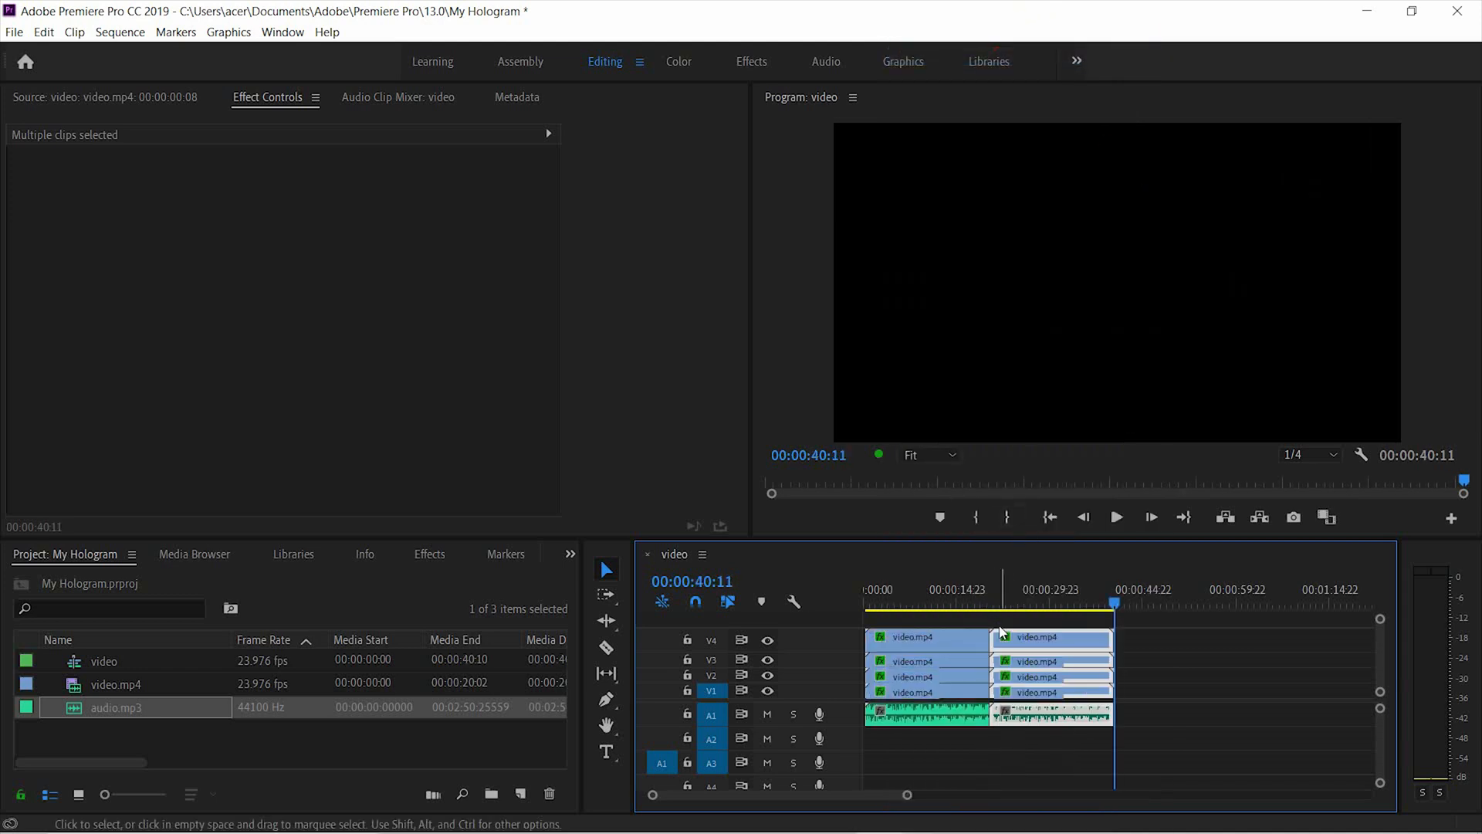
click(949, 615)
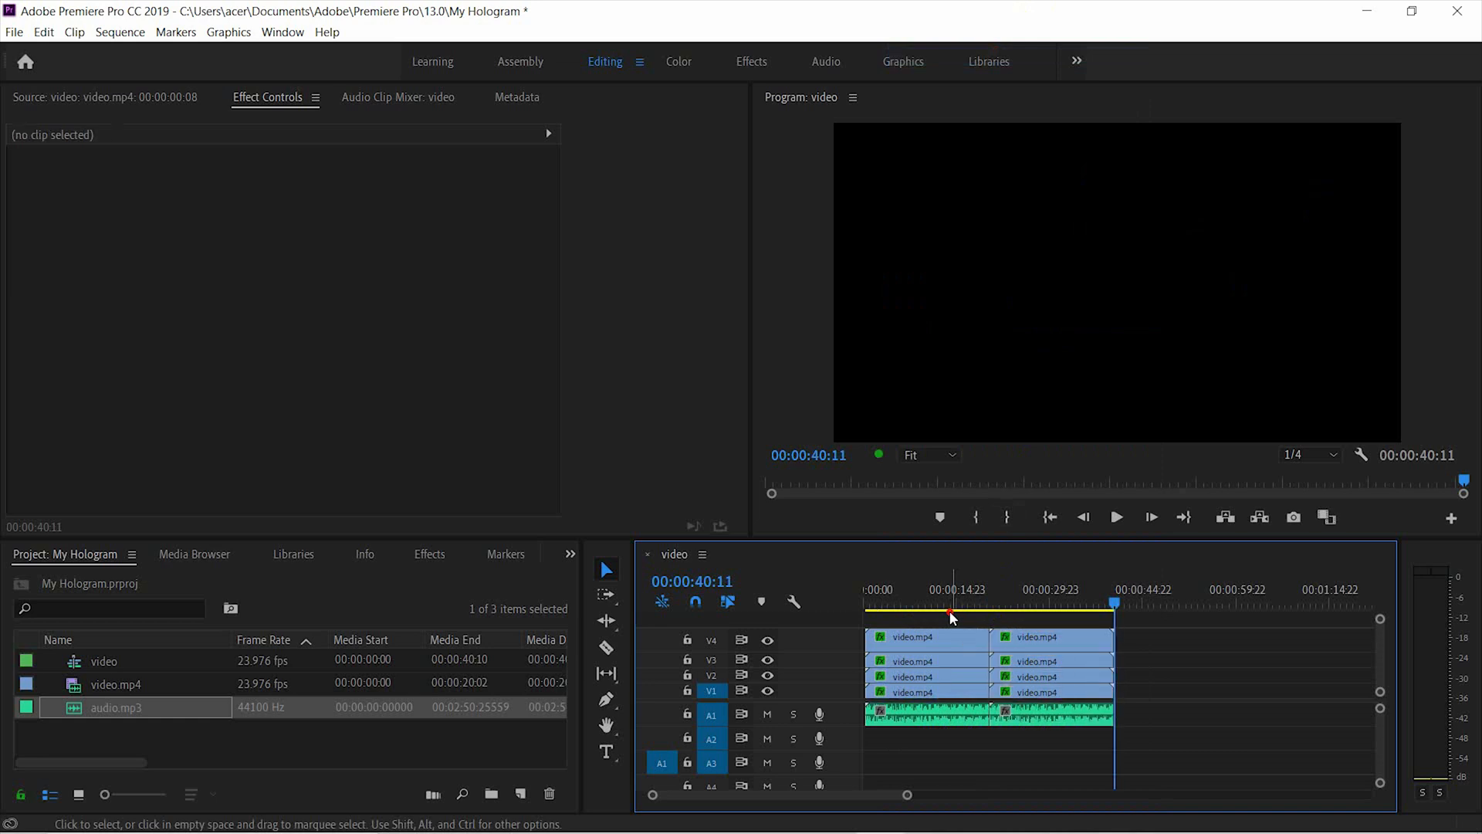
click(927, 637)
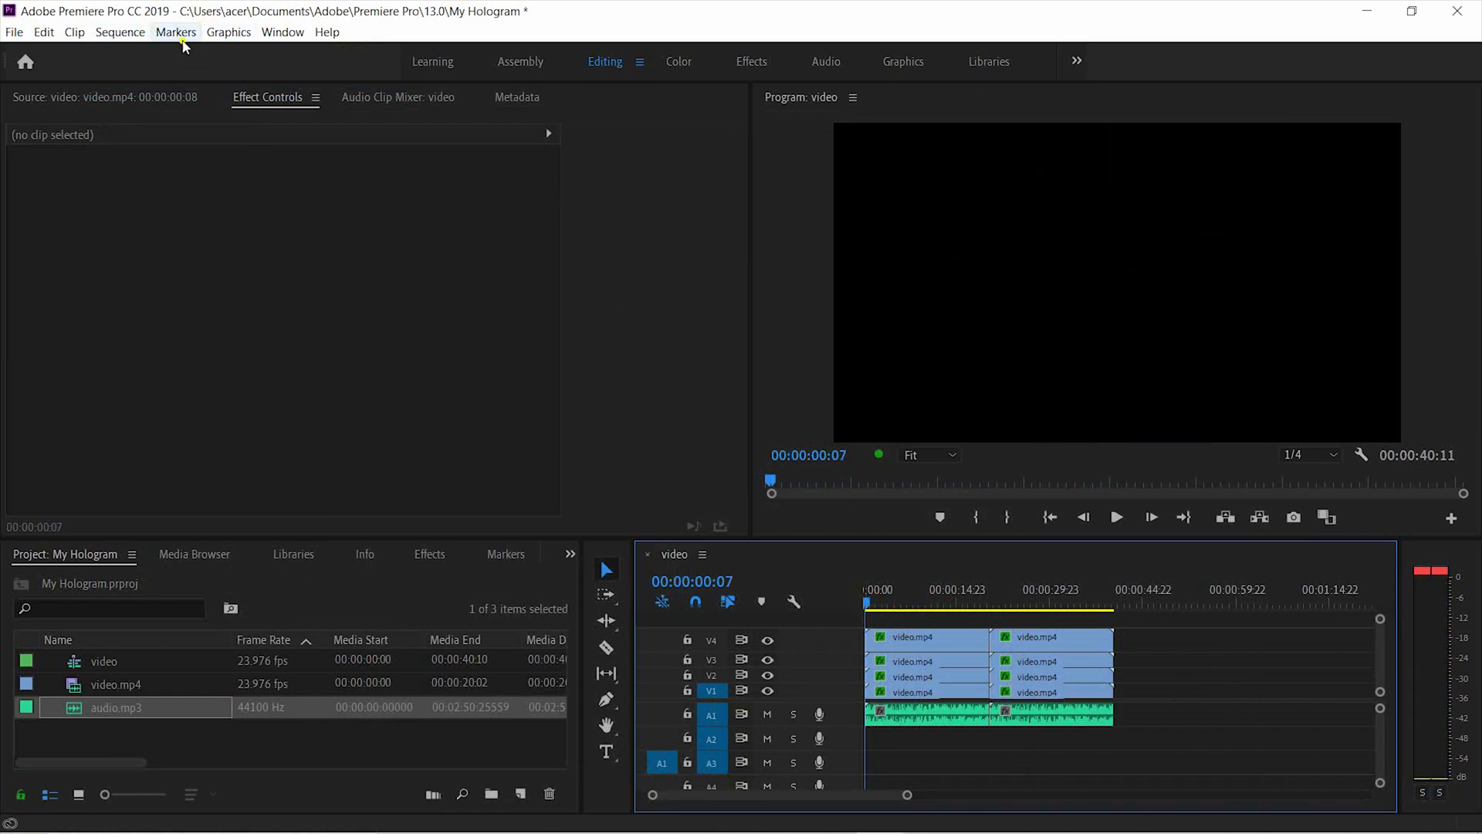
Mark In at the sequence start and Mark Out at the end of the clips.
click(176, 31)
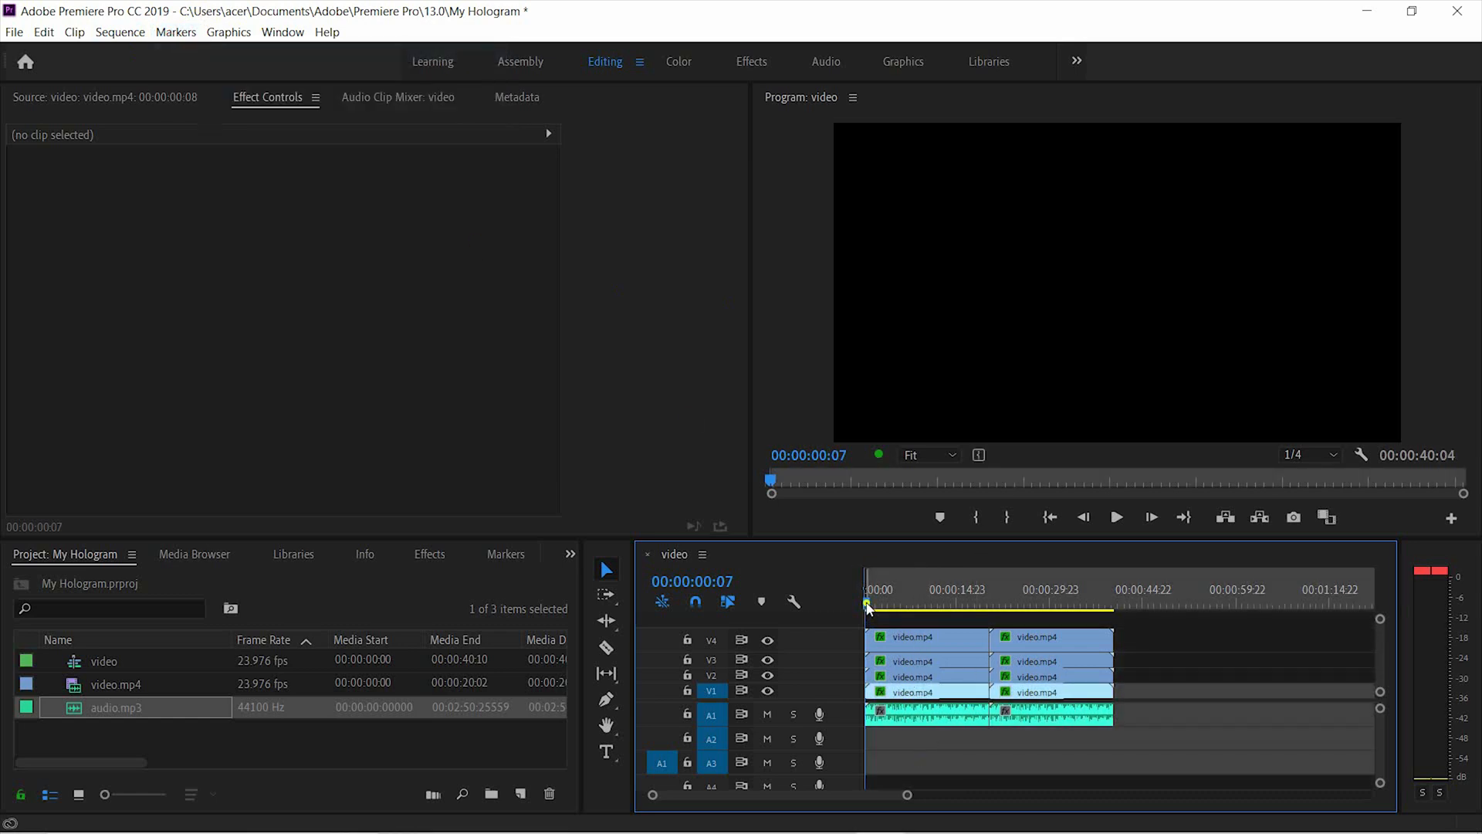
drag(868, 605, 1092, 605)
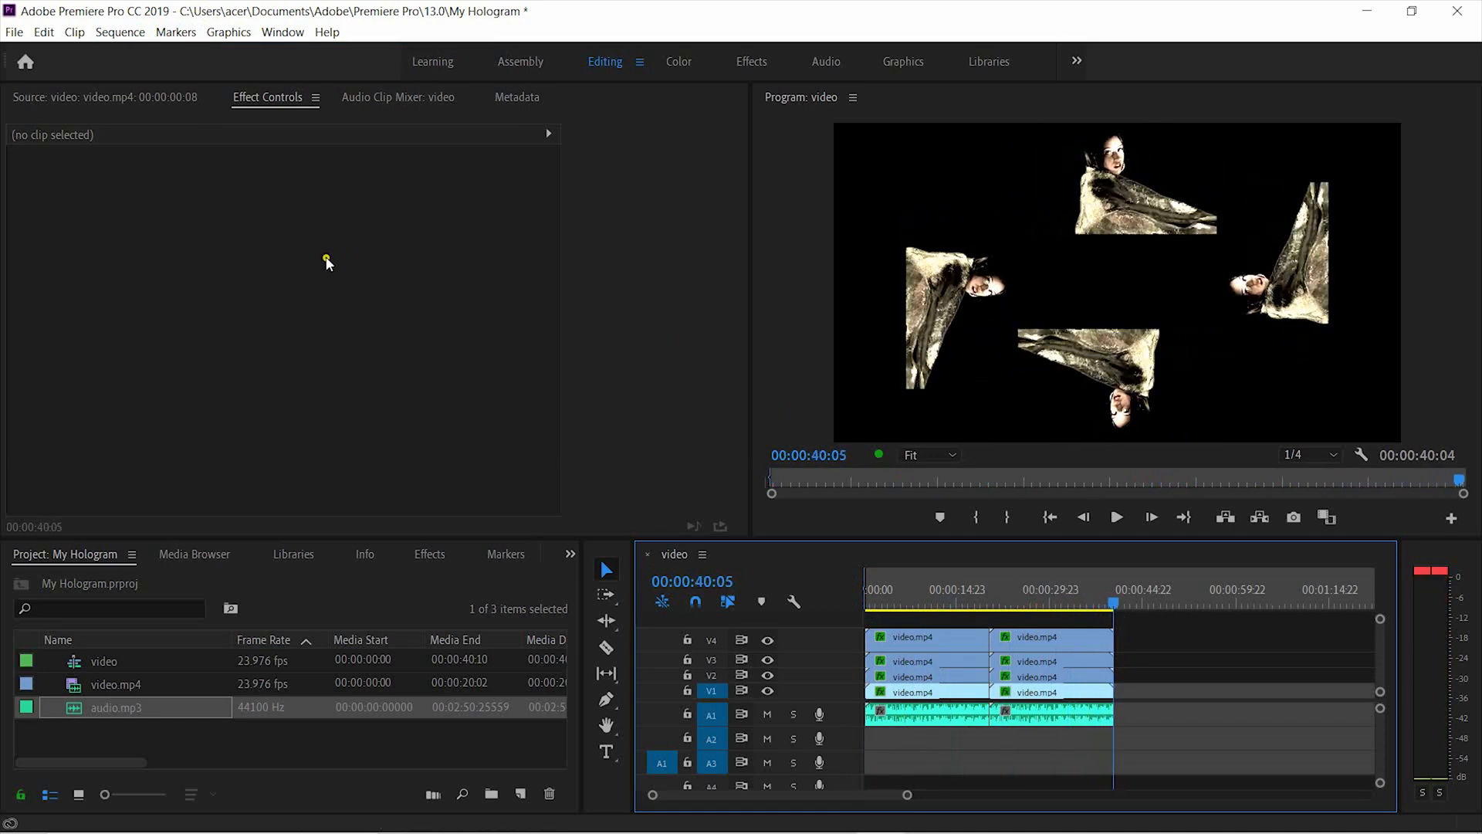
mouse_move(188, 49)
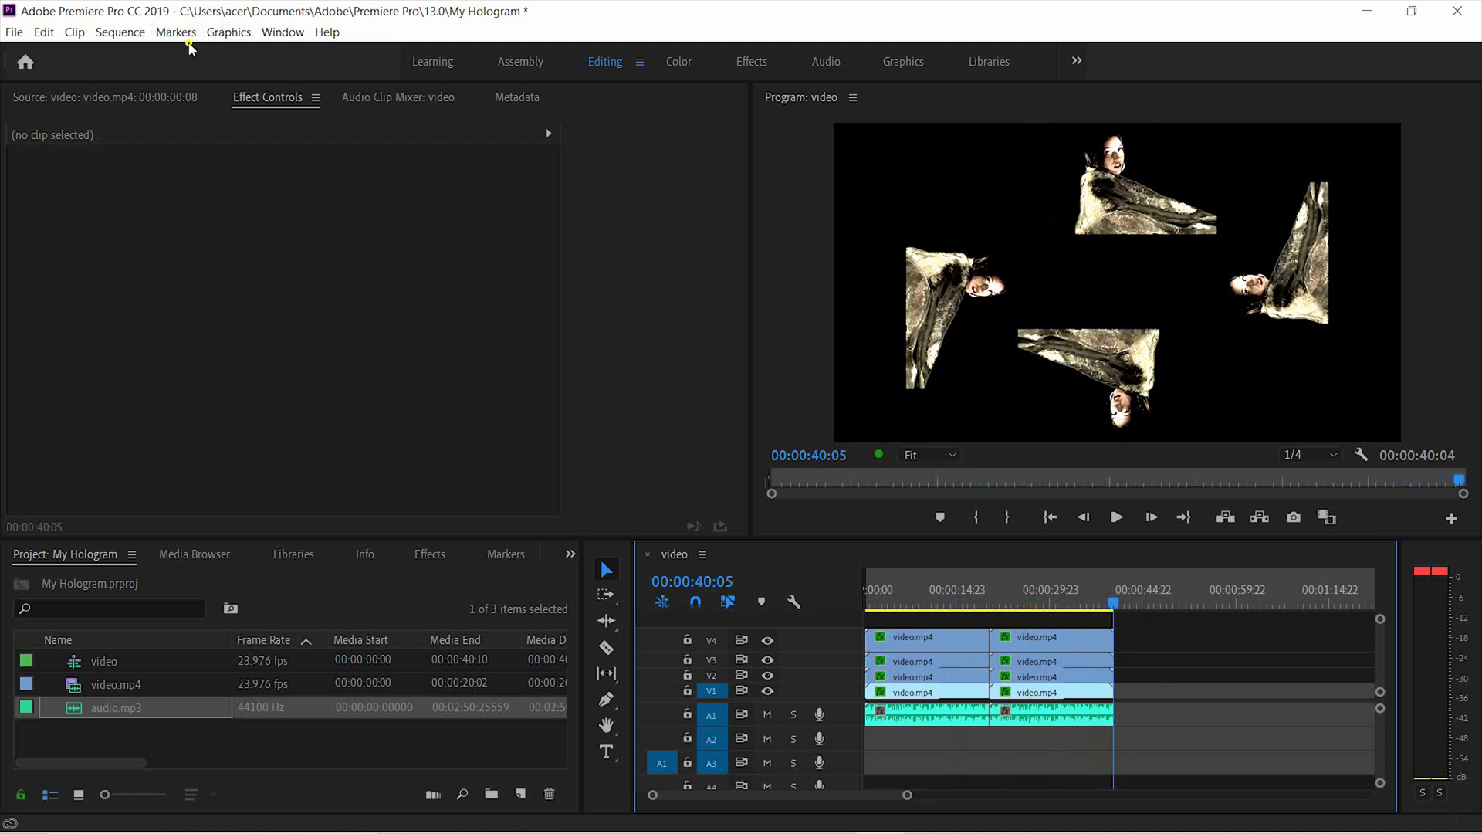
click(174, 31)
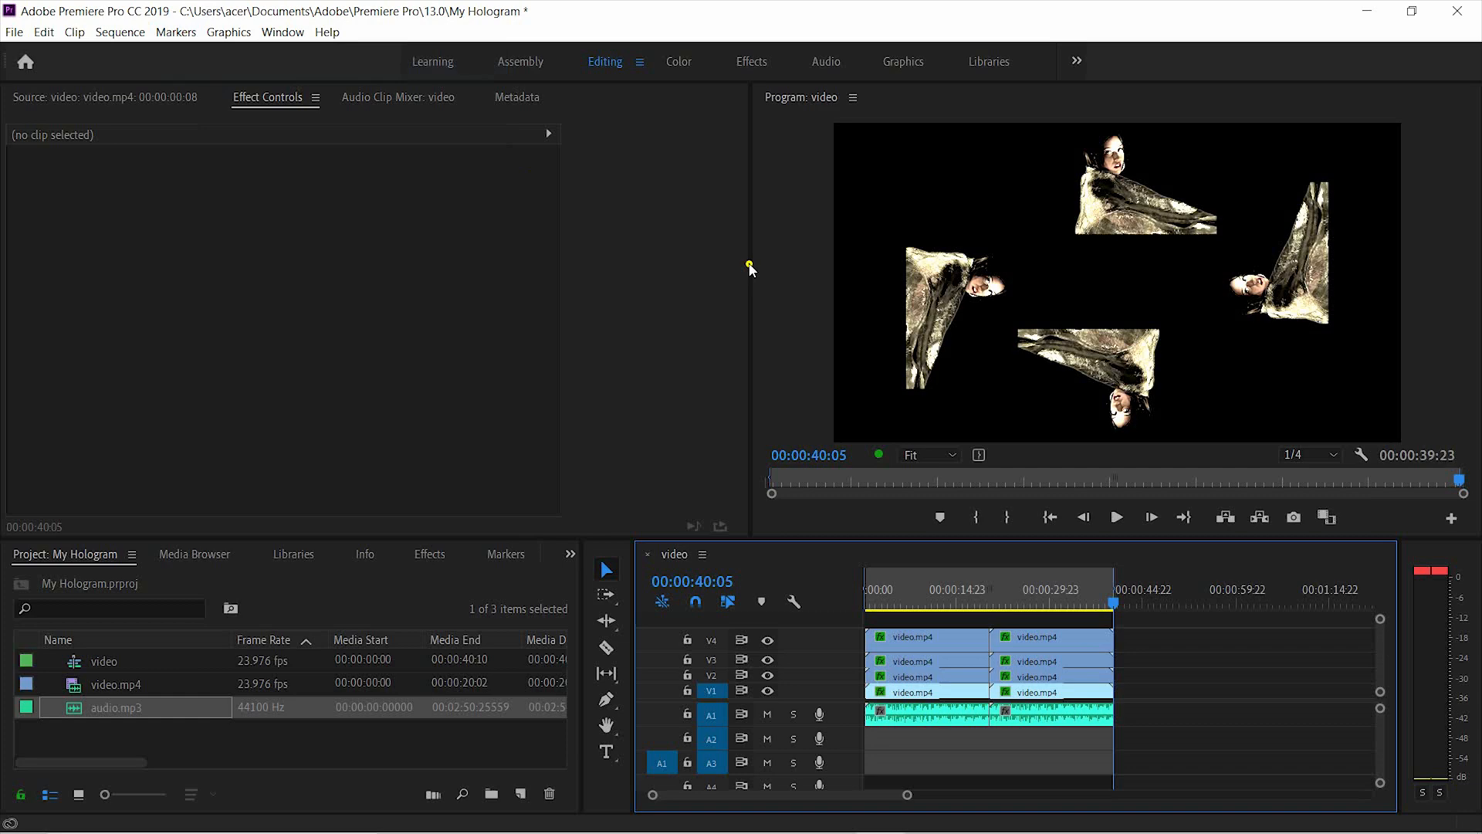
Start a media export with H.264 format and the Match Source - High bitrate preset.
click(14, 31)
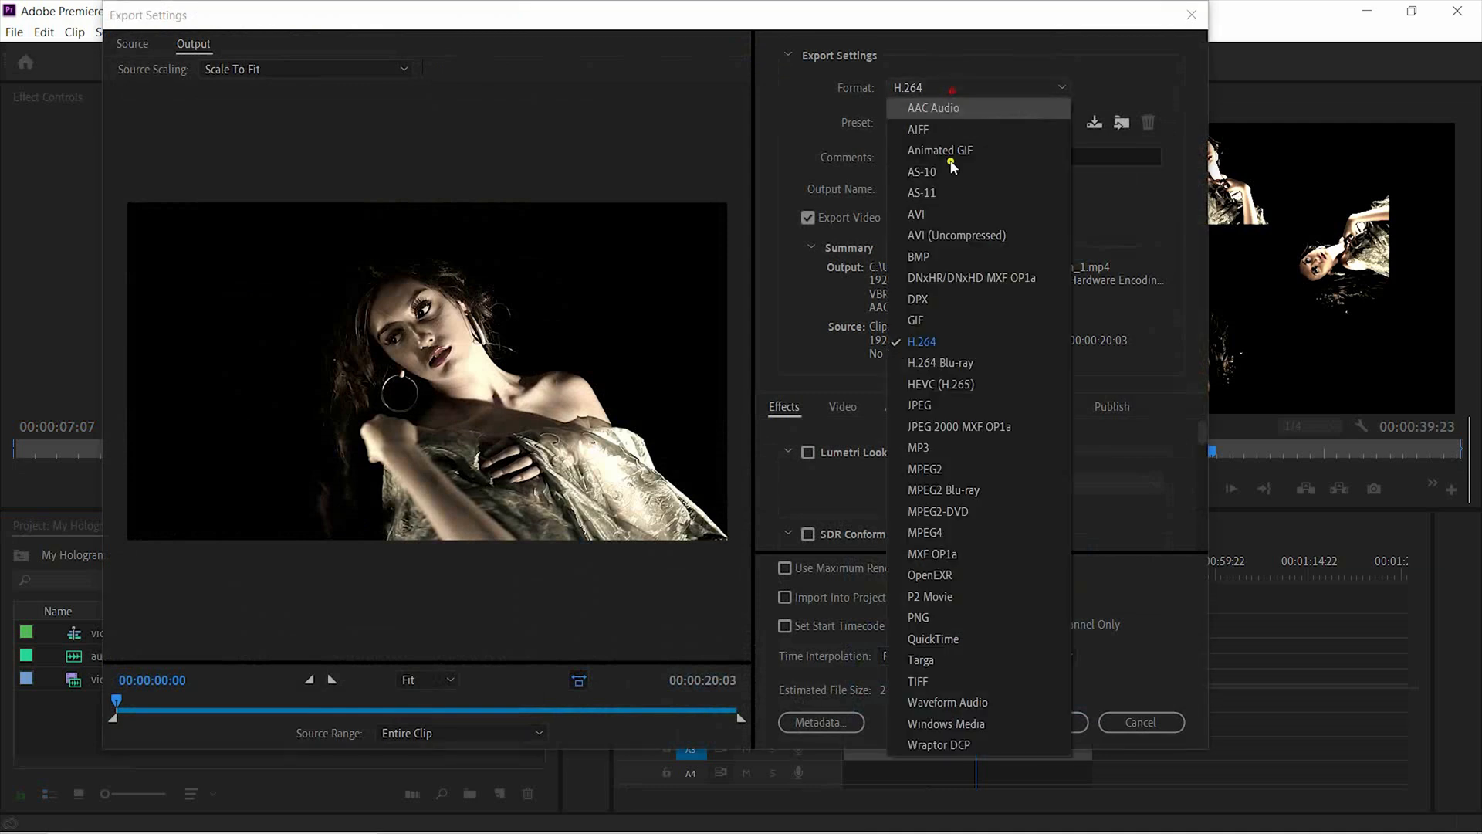
click(921, 341)
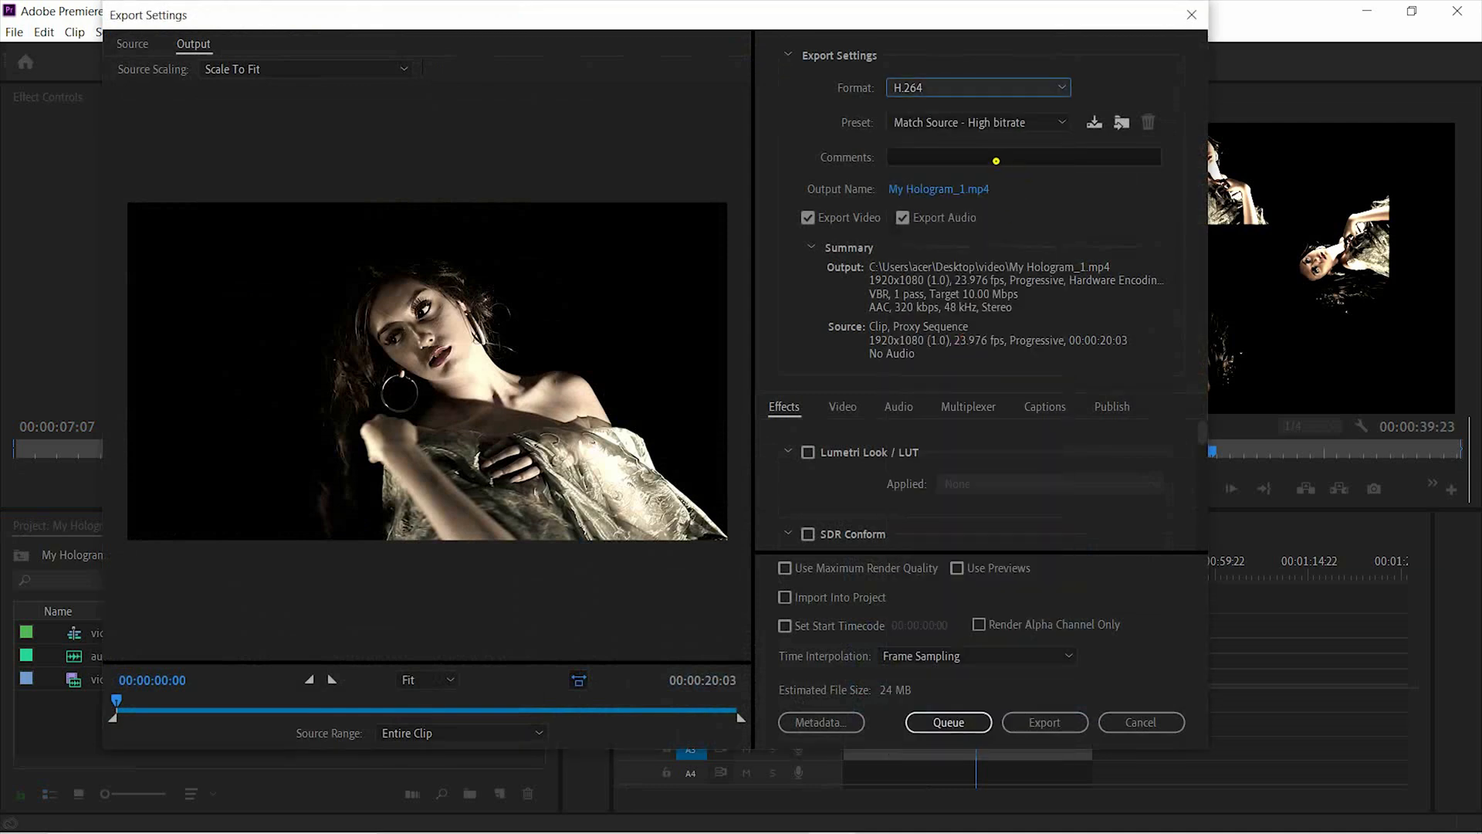